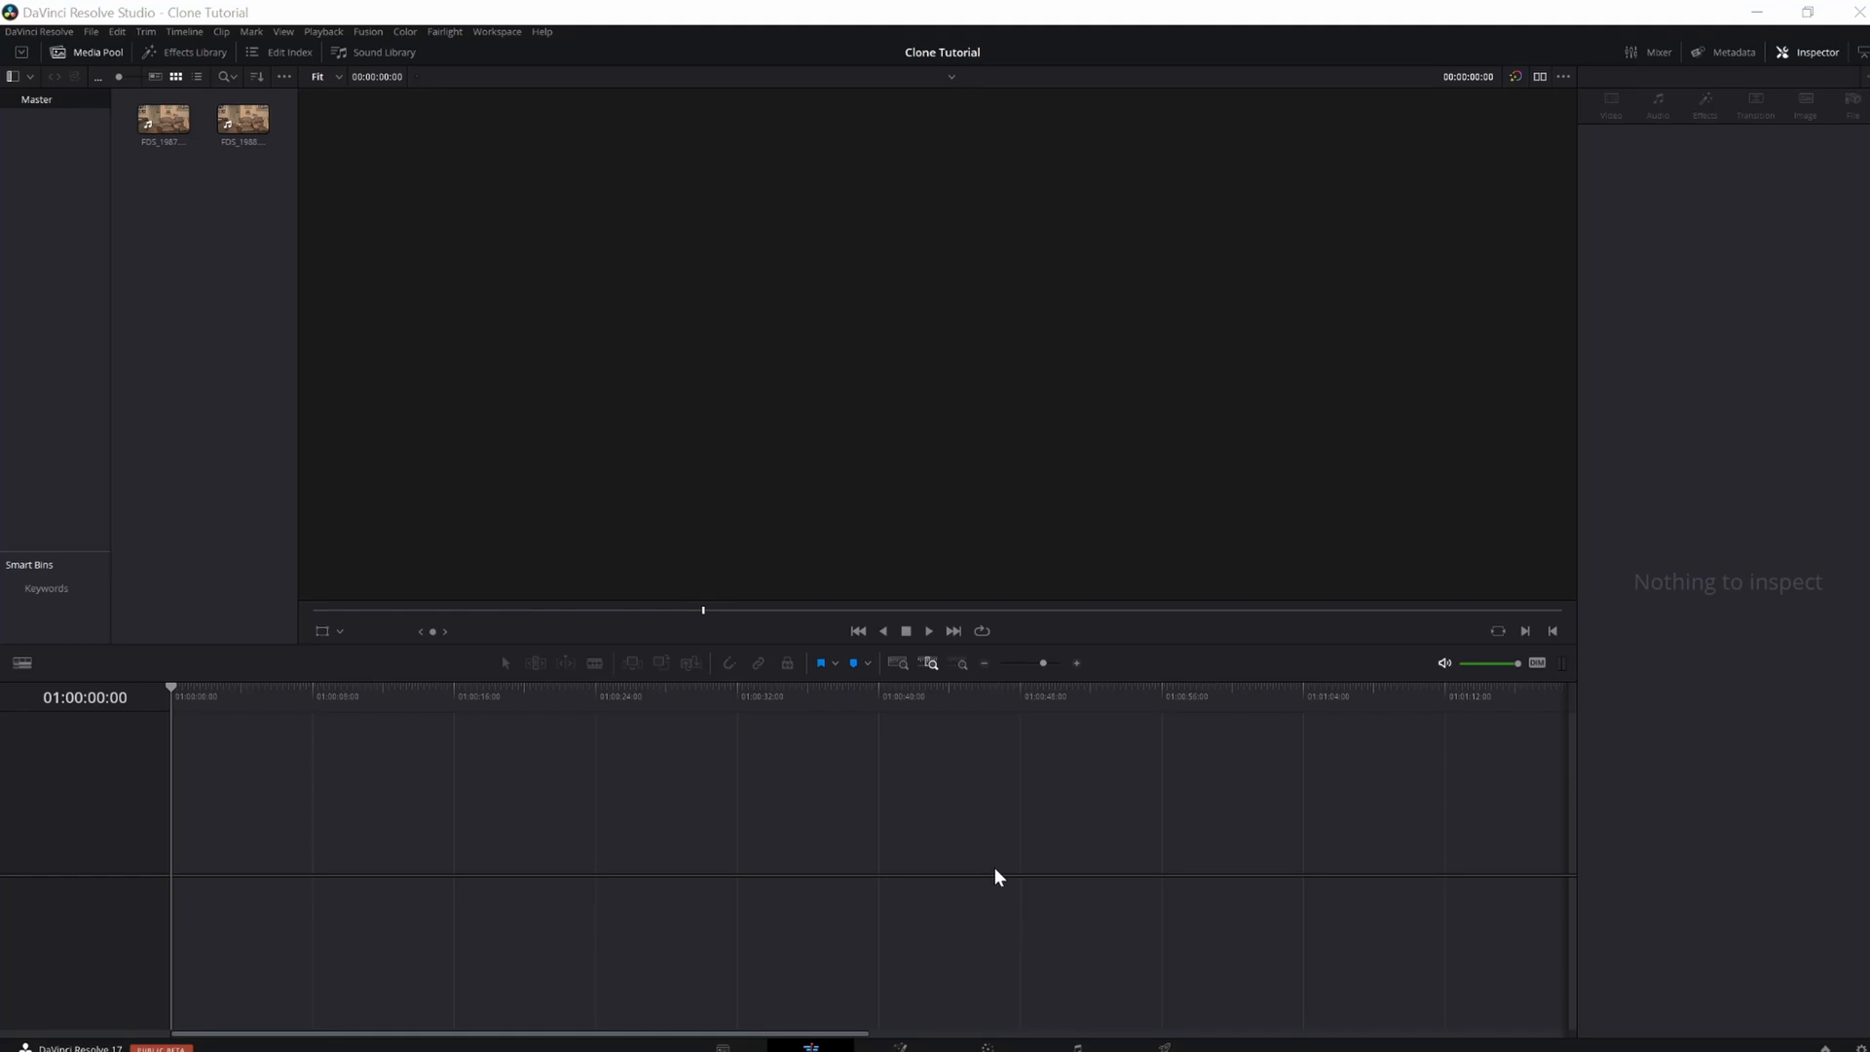
pyautogui.moveTo(484, 740)
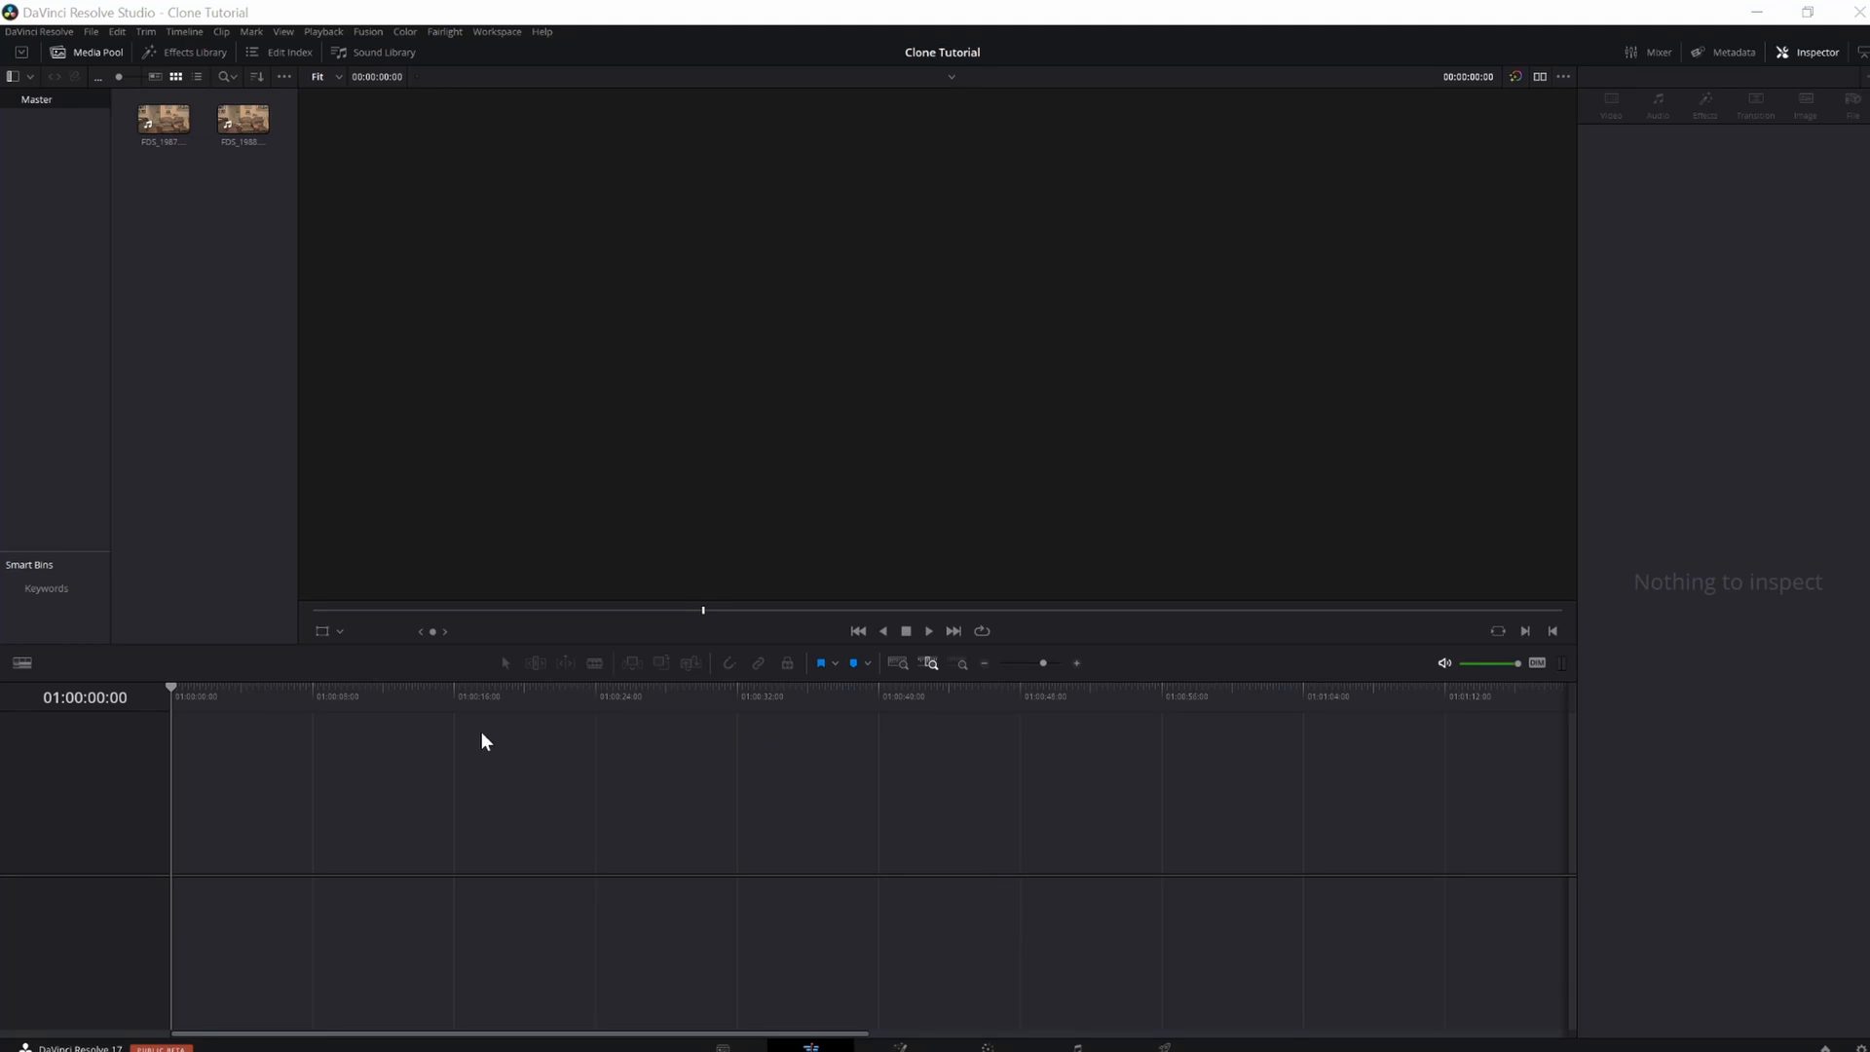
# Load FDS_1987.MOV of the man eating on the couch into the viewer and scrub through it
pyautogui.click(163, 119)
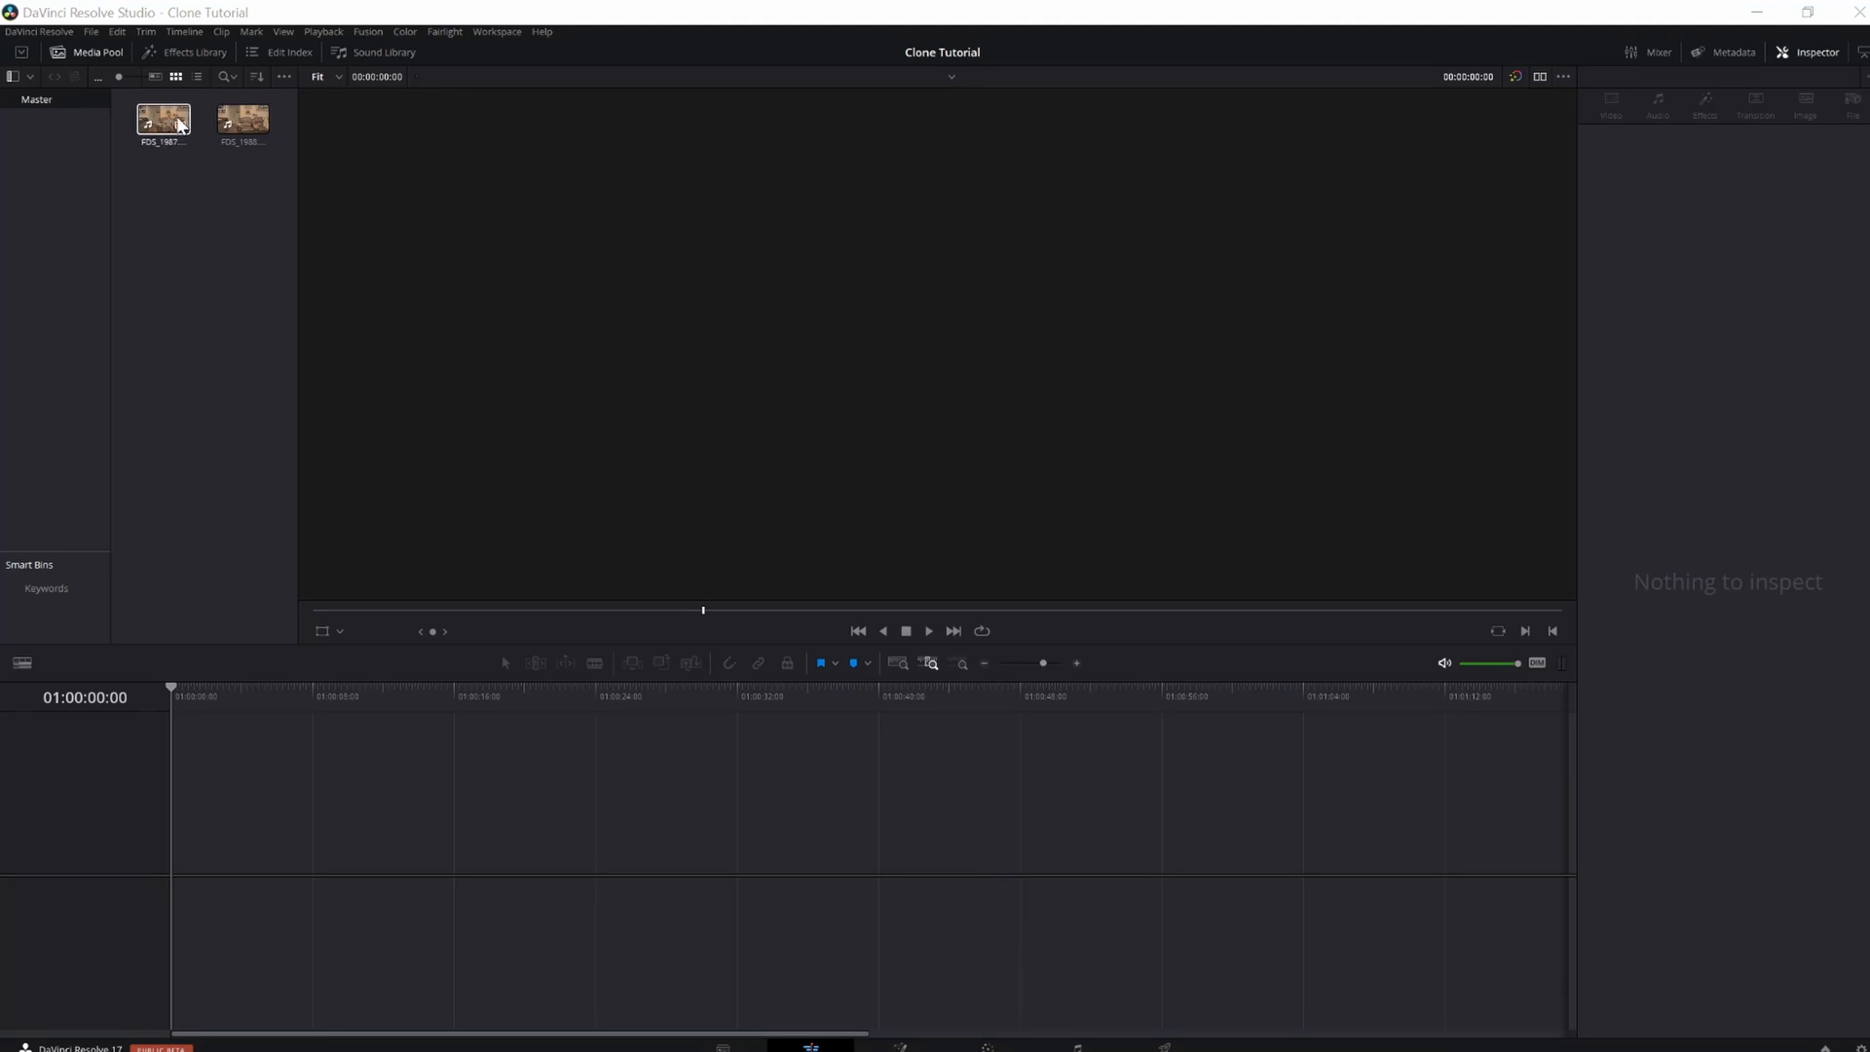
pyautogui.click(163, 119)
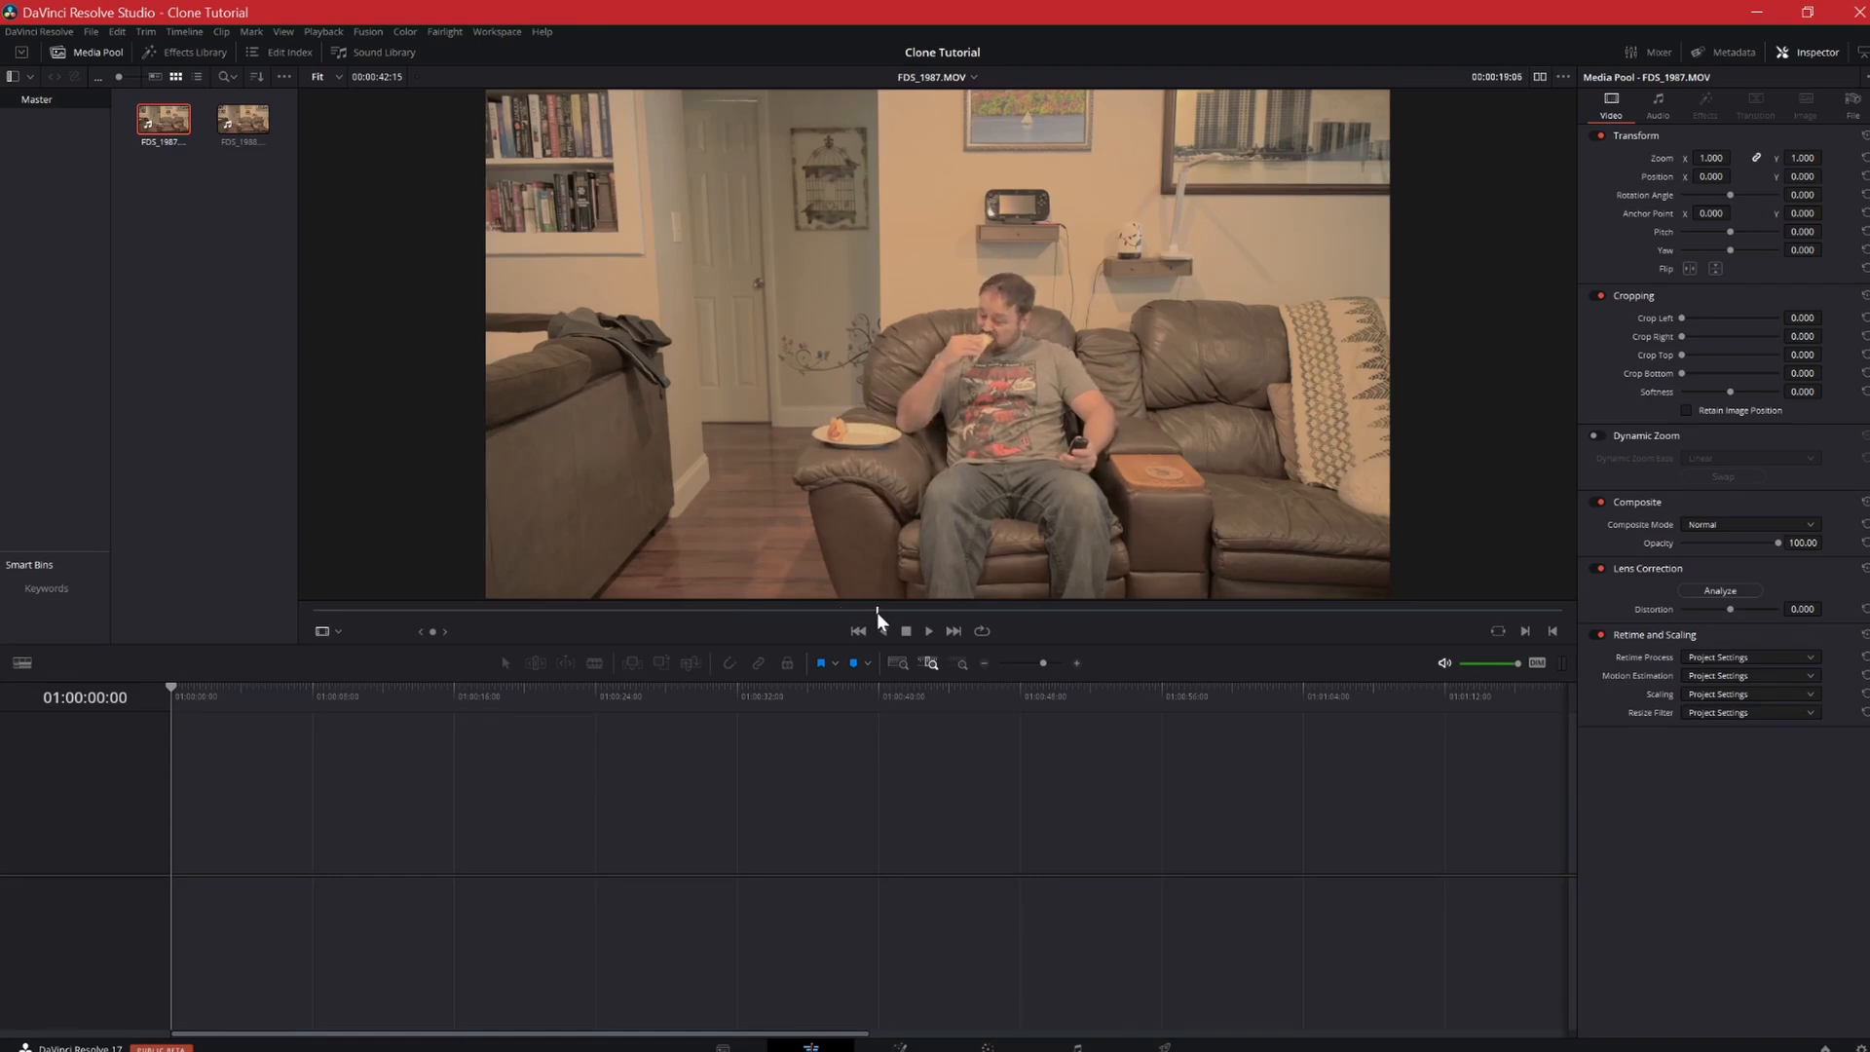
pyautogui.click(928, 631)
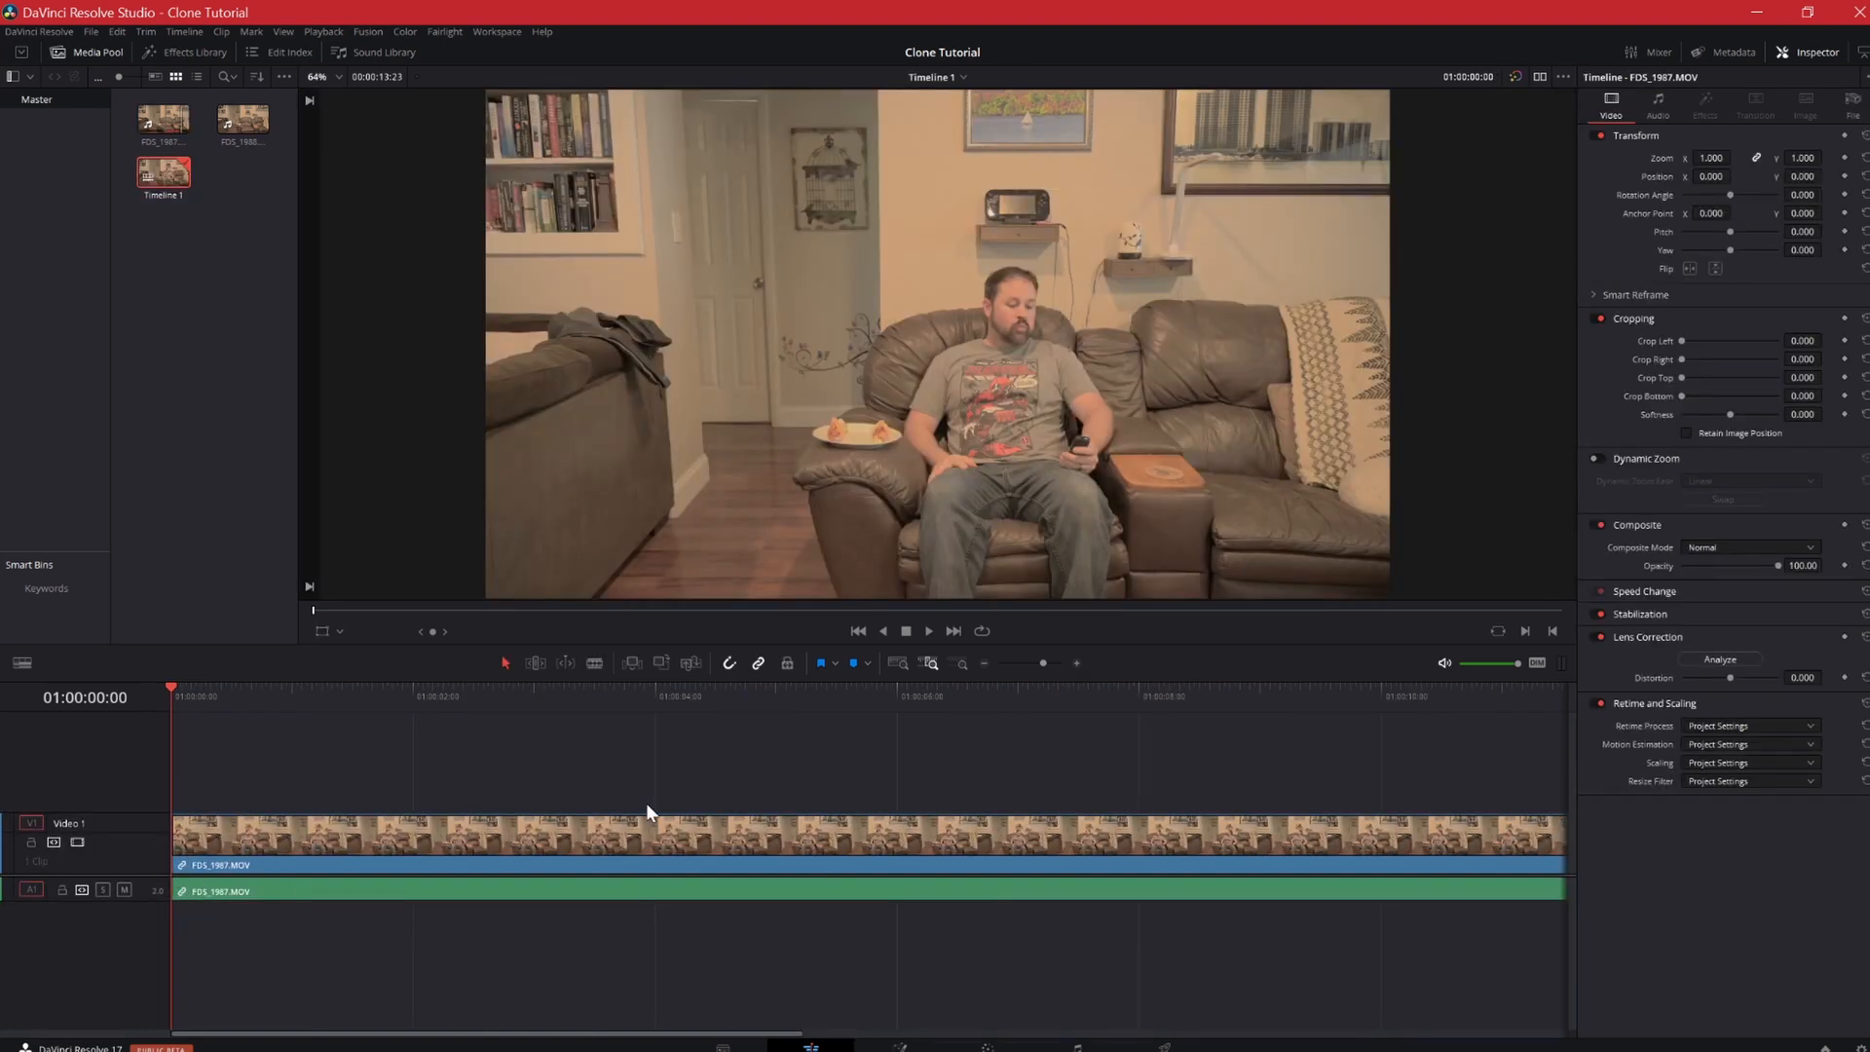
# Preview empty-couch clip FDS_1988.MOV and place it on Video 2 above the first clip
pyautogui.click(243, 119)
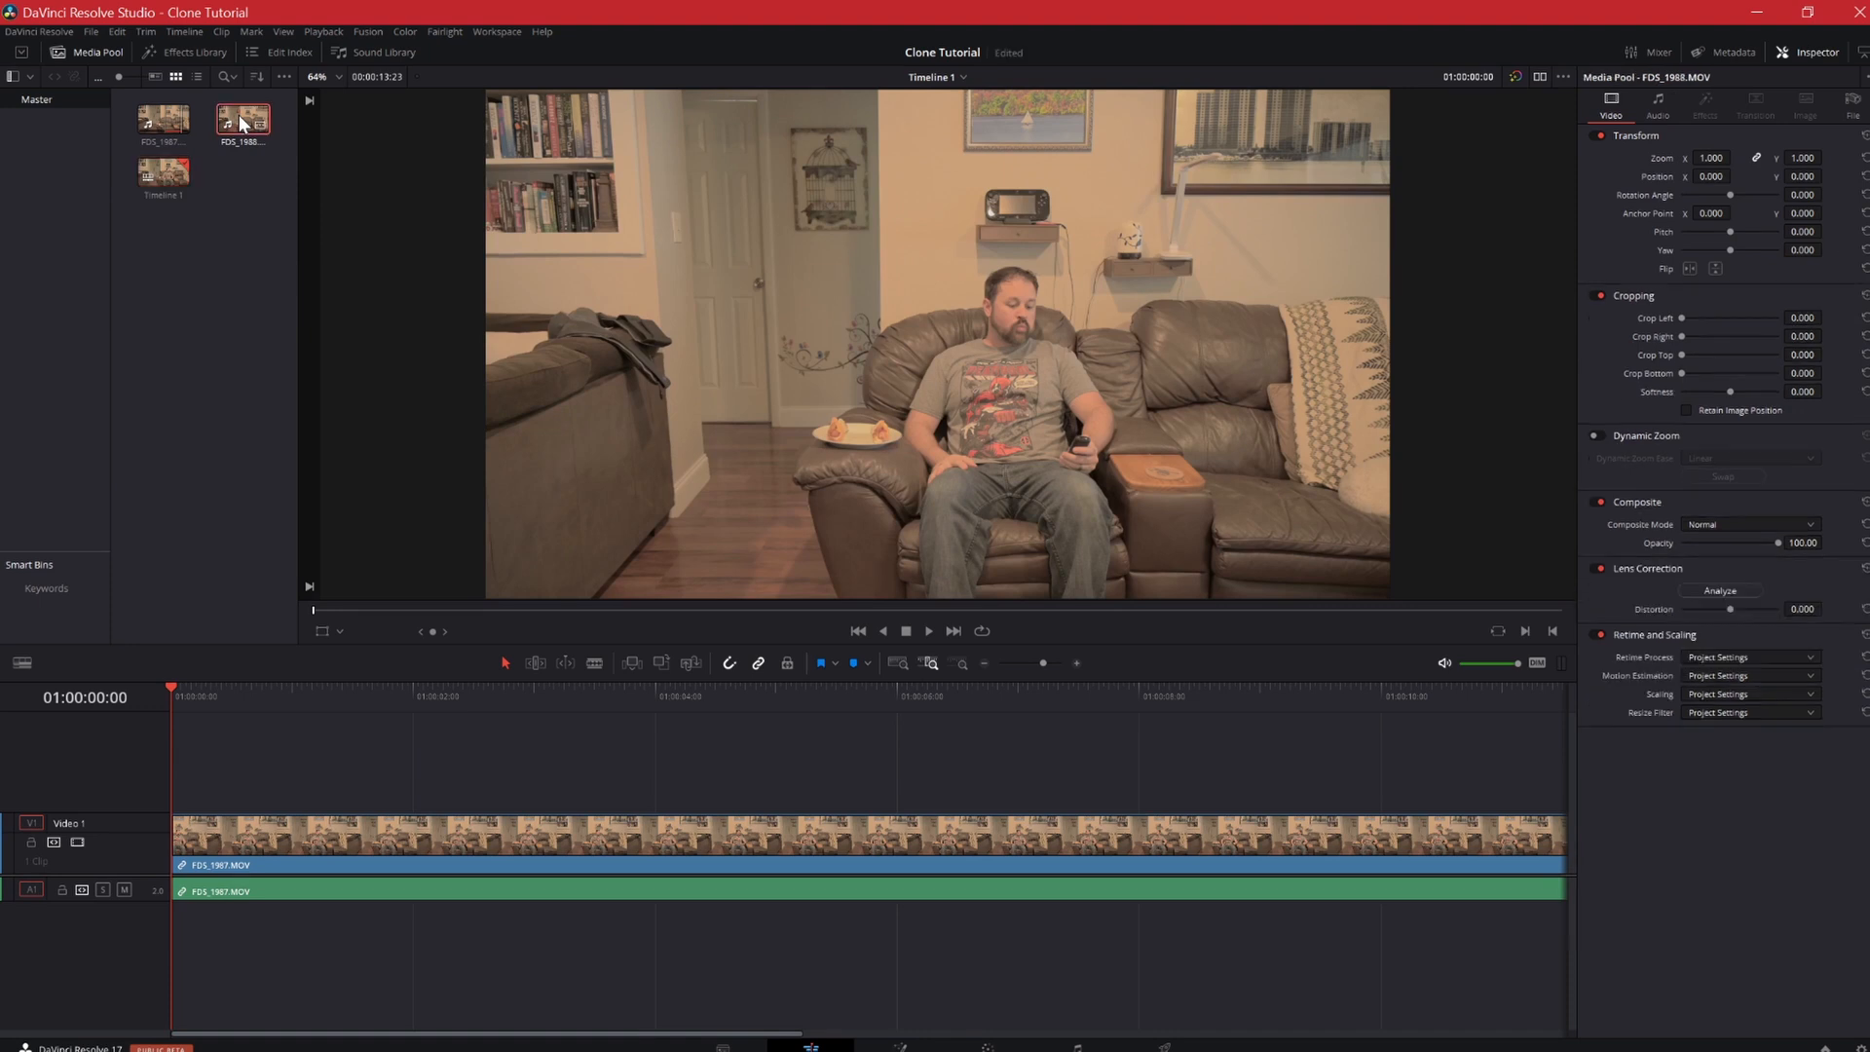
pyautogui.doubleClick(242, 119)
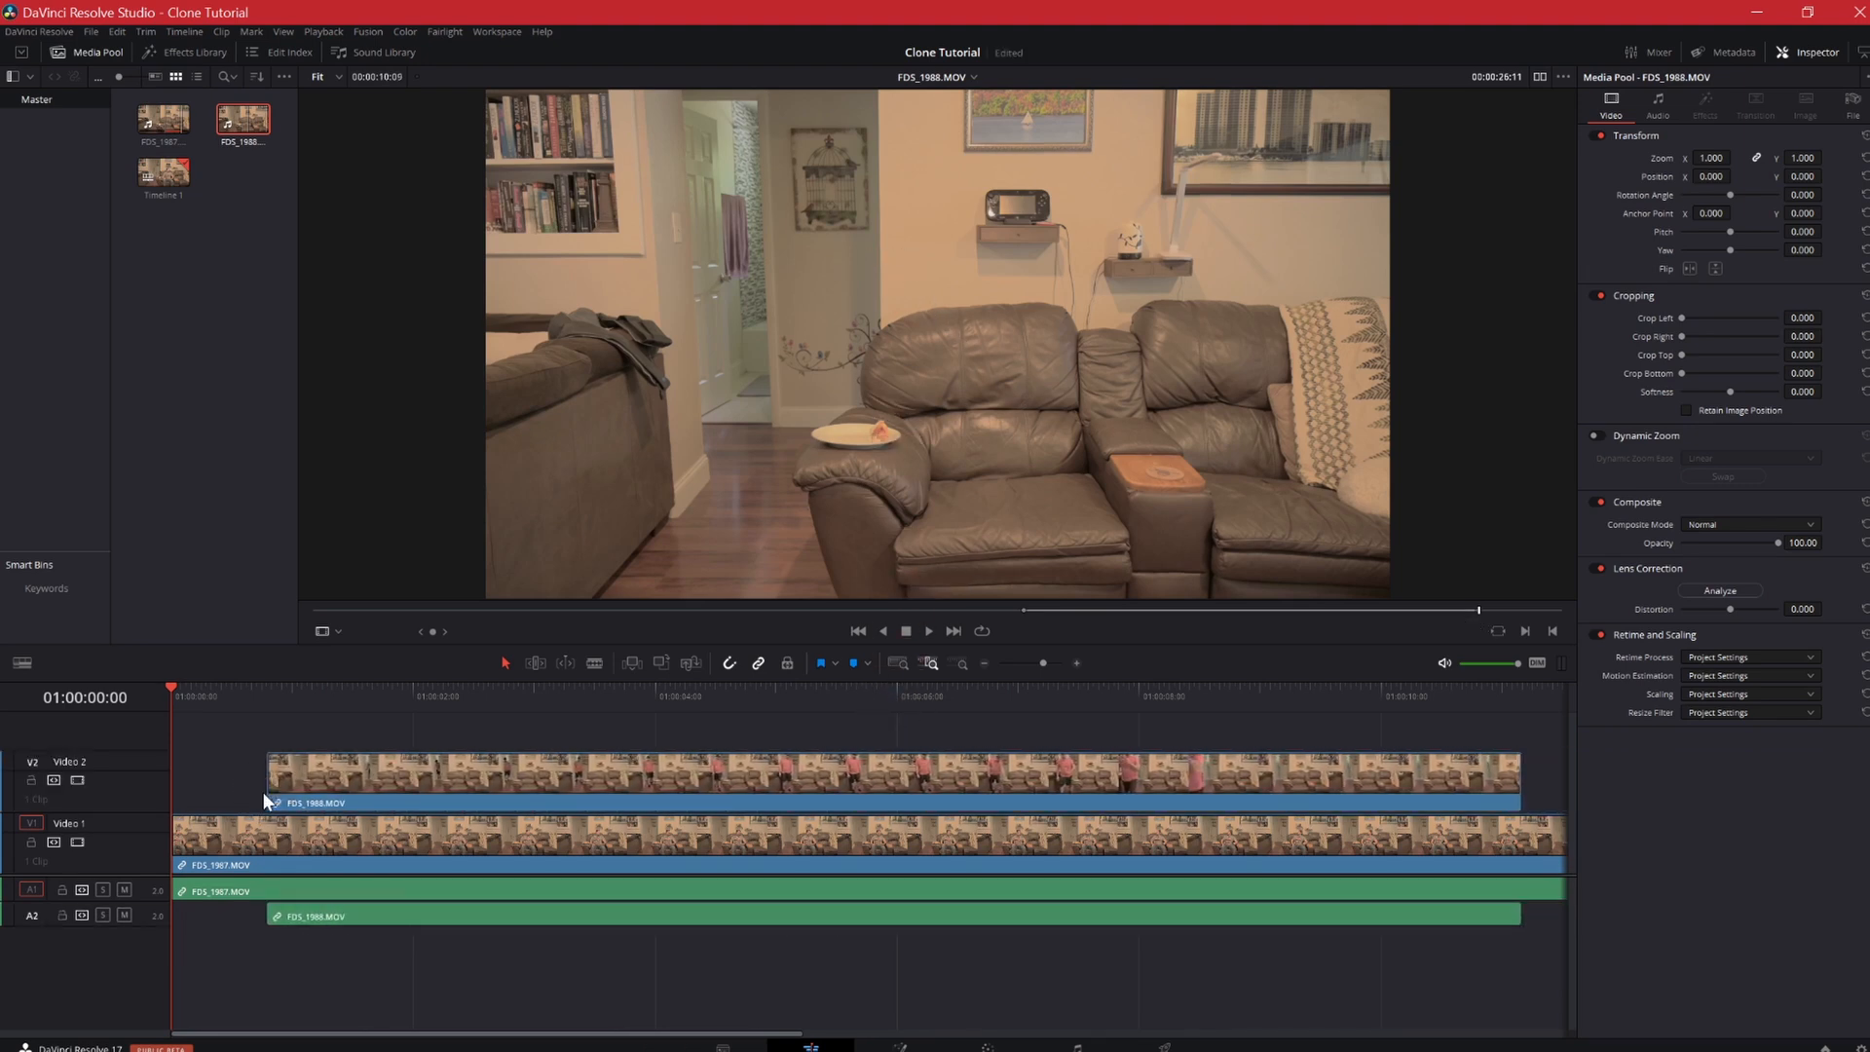
pyautogui.click(350, 695)
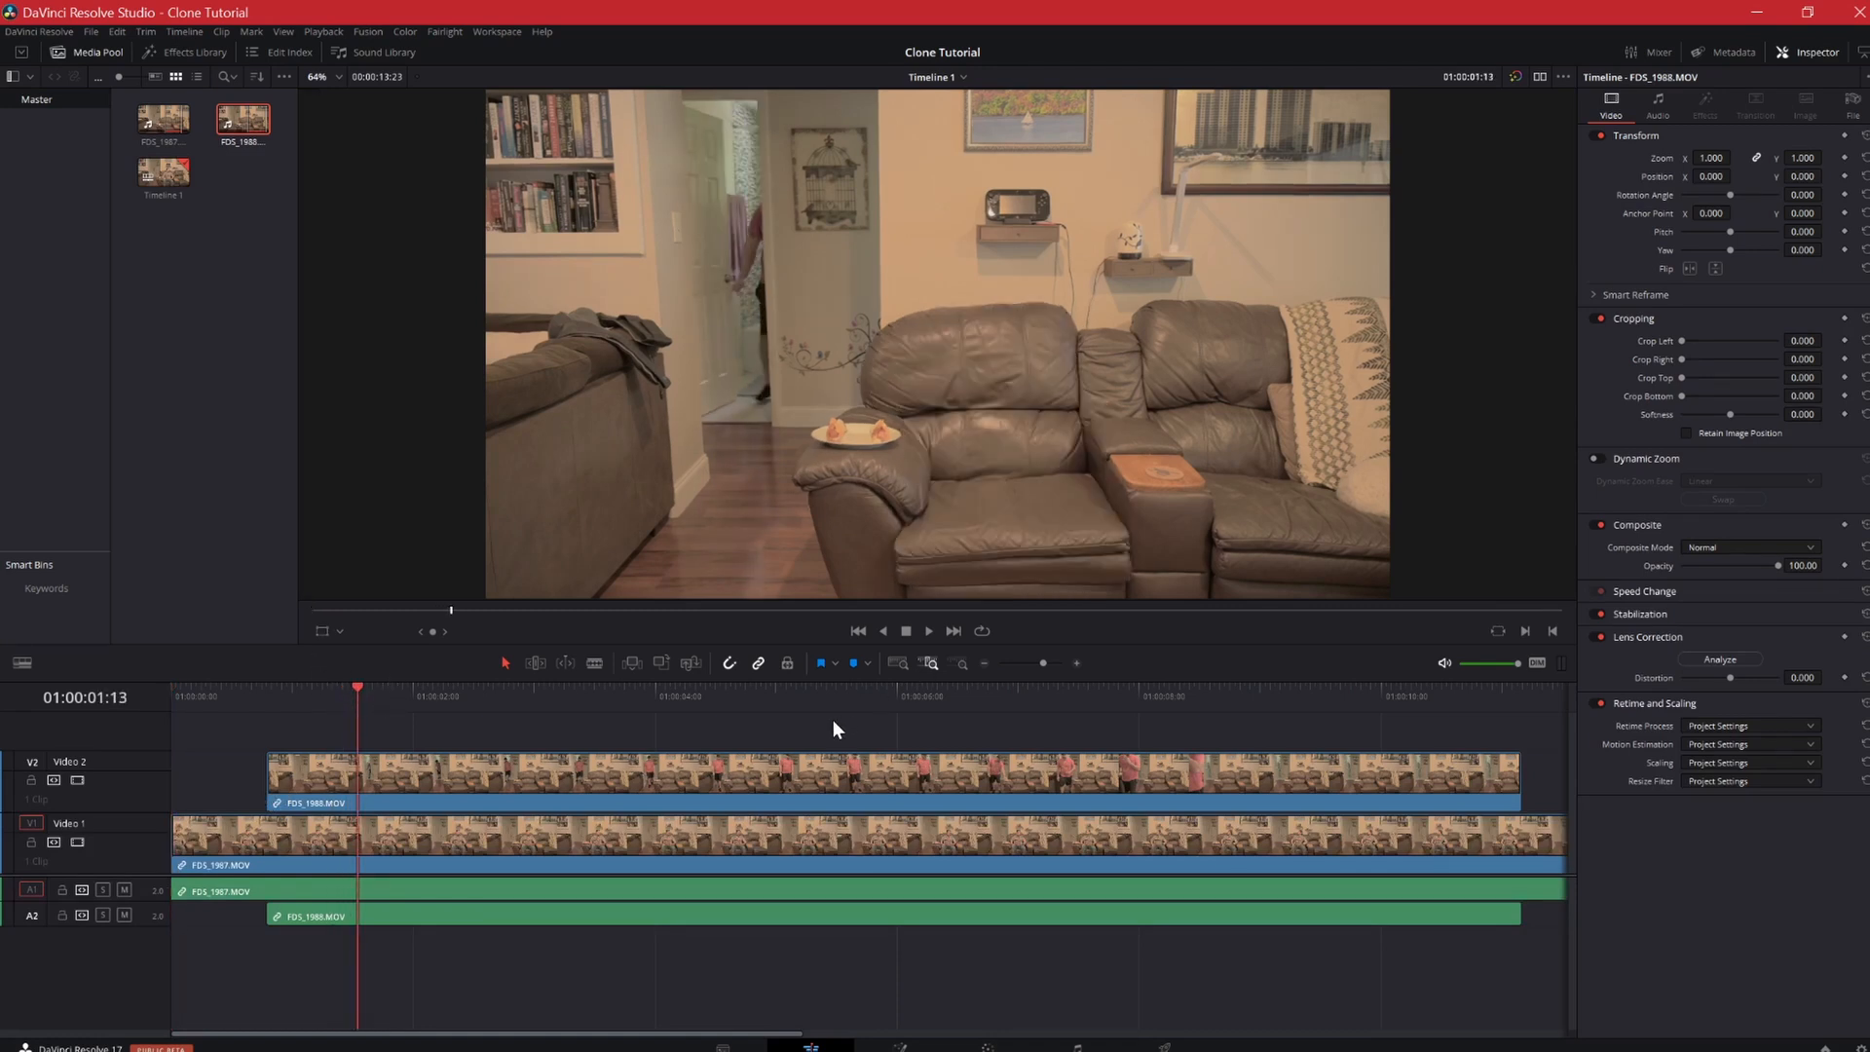
# Set the V2 clip's opacity to 61.40 and slide it later, checking the overlap
pyautogui.click(805, 776)
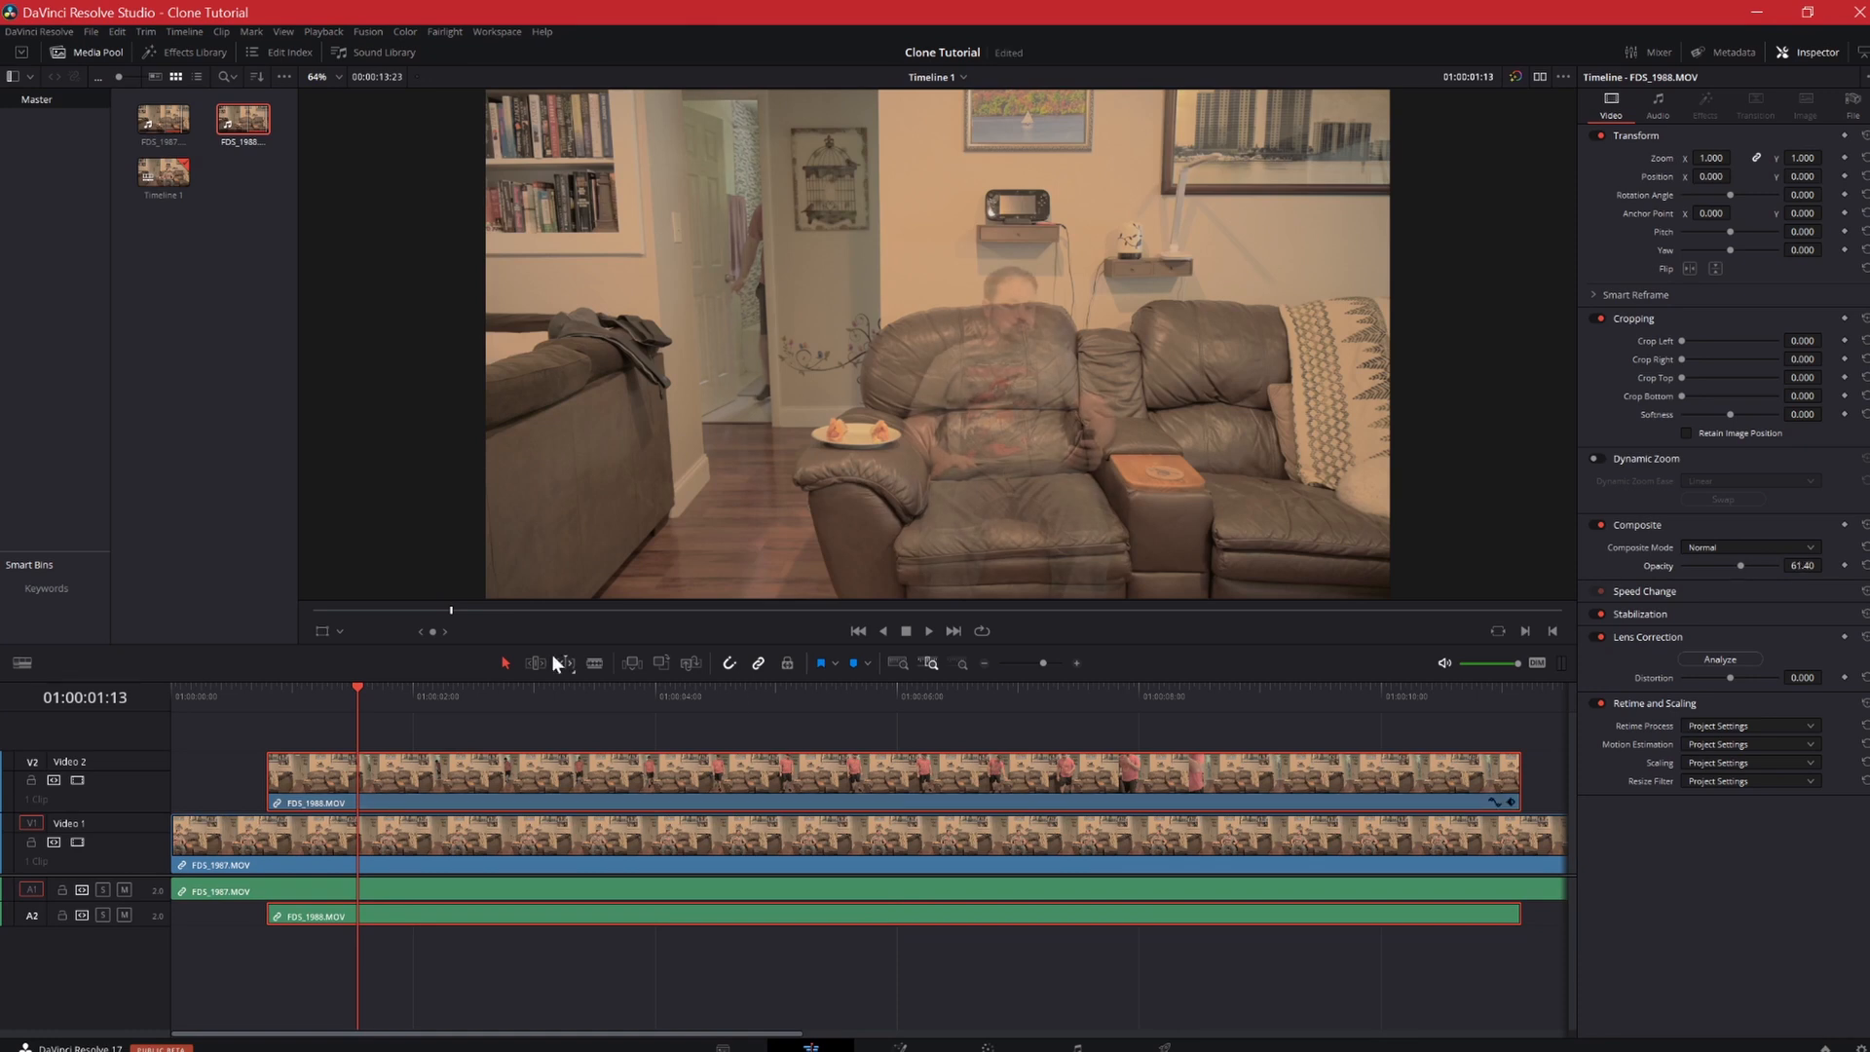
pyautogui.click(381, 695)
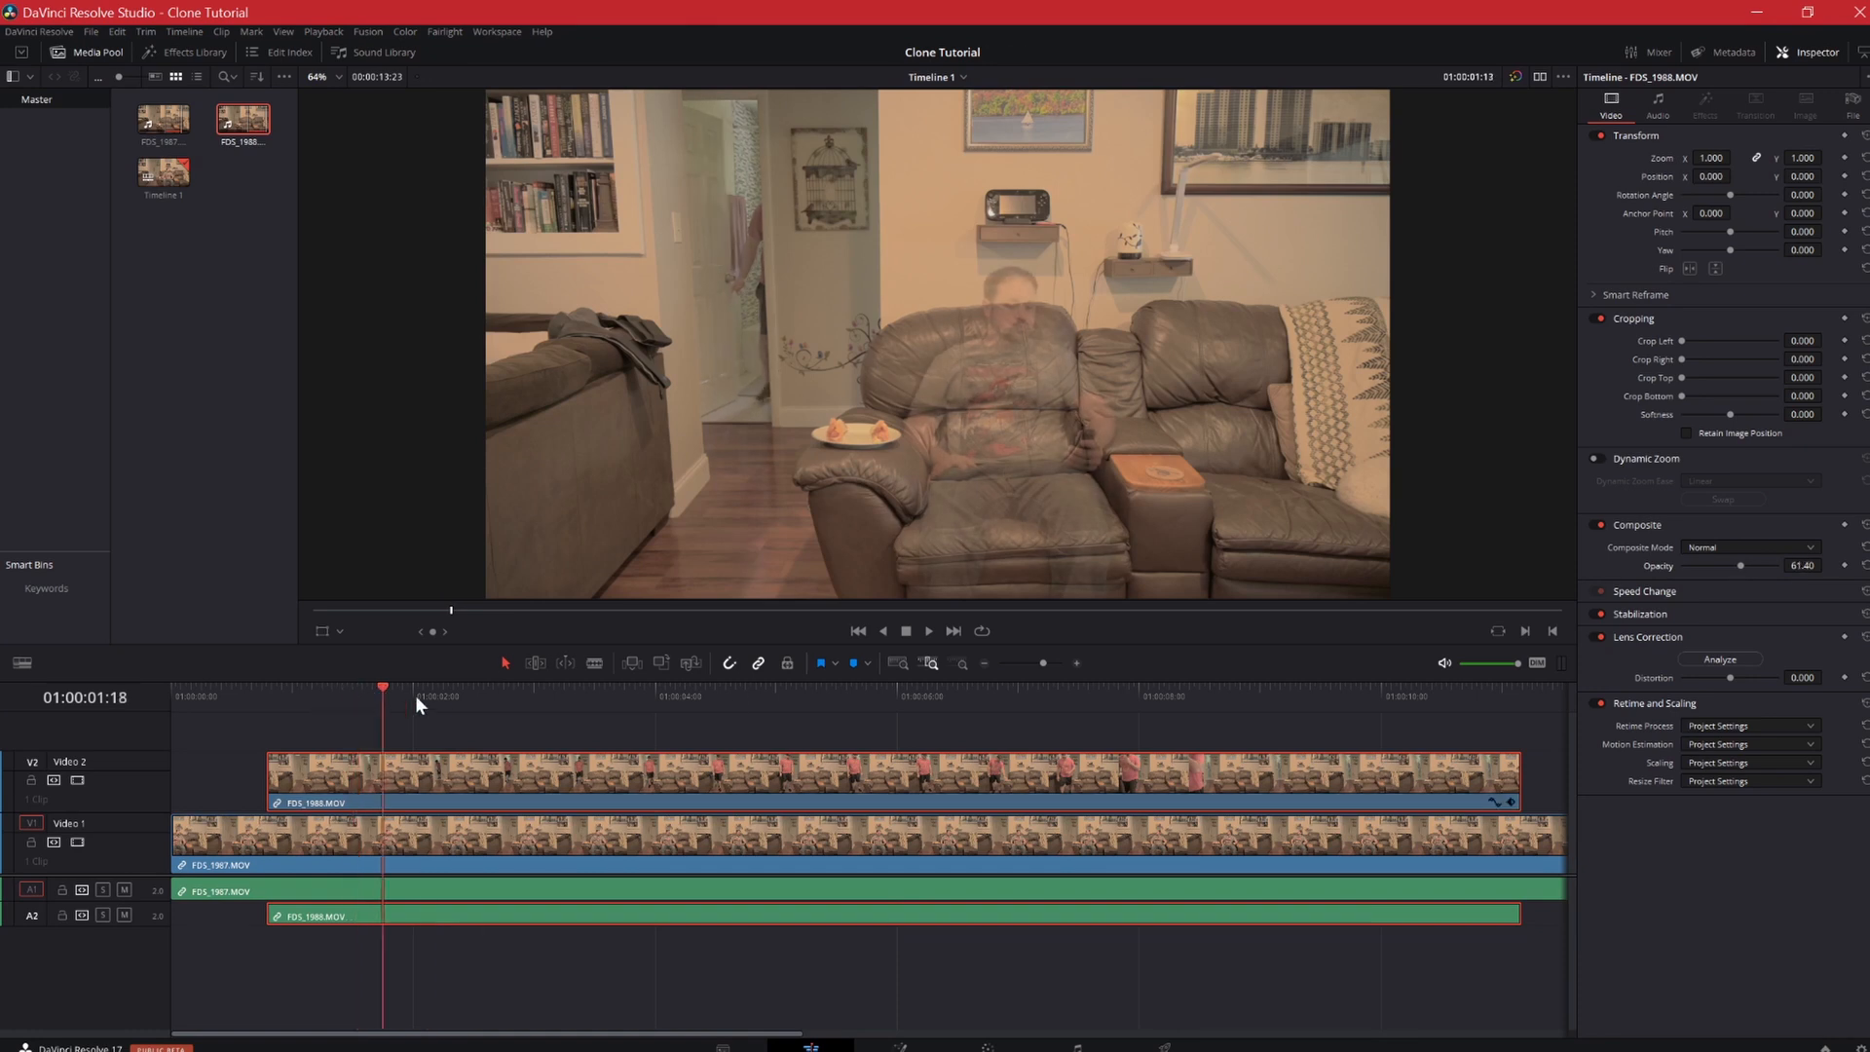
pyautogui.click(800, 695)
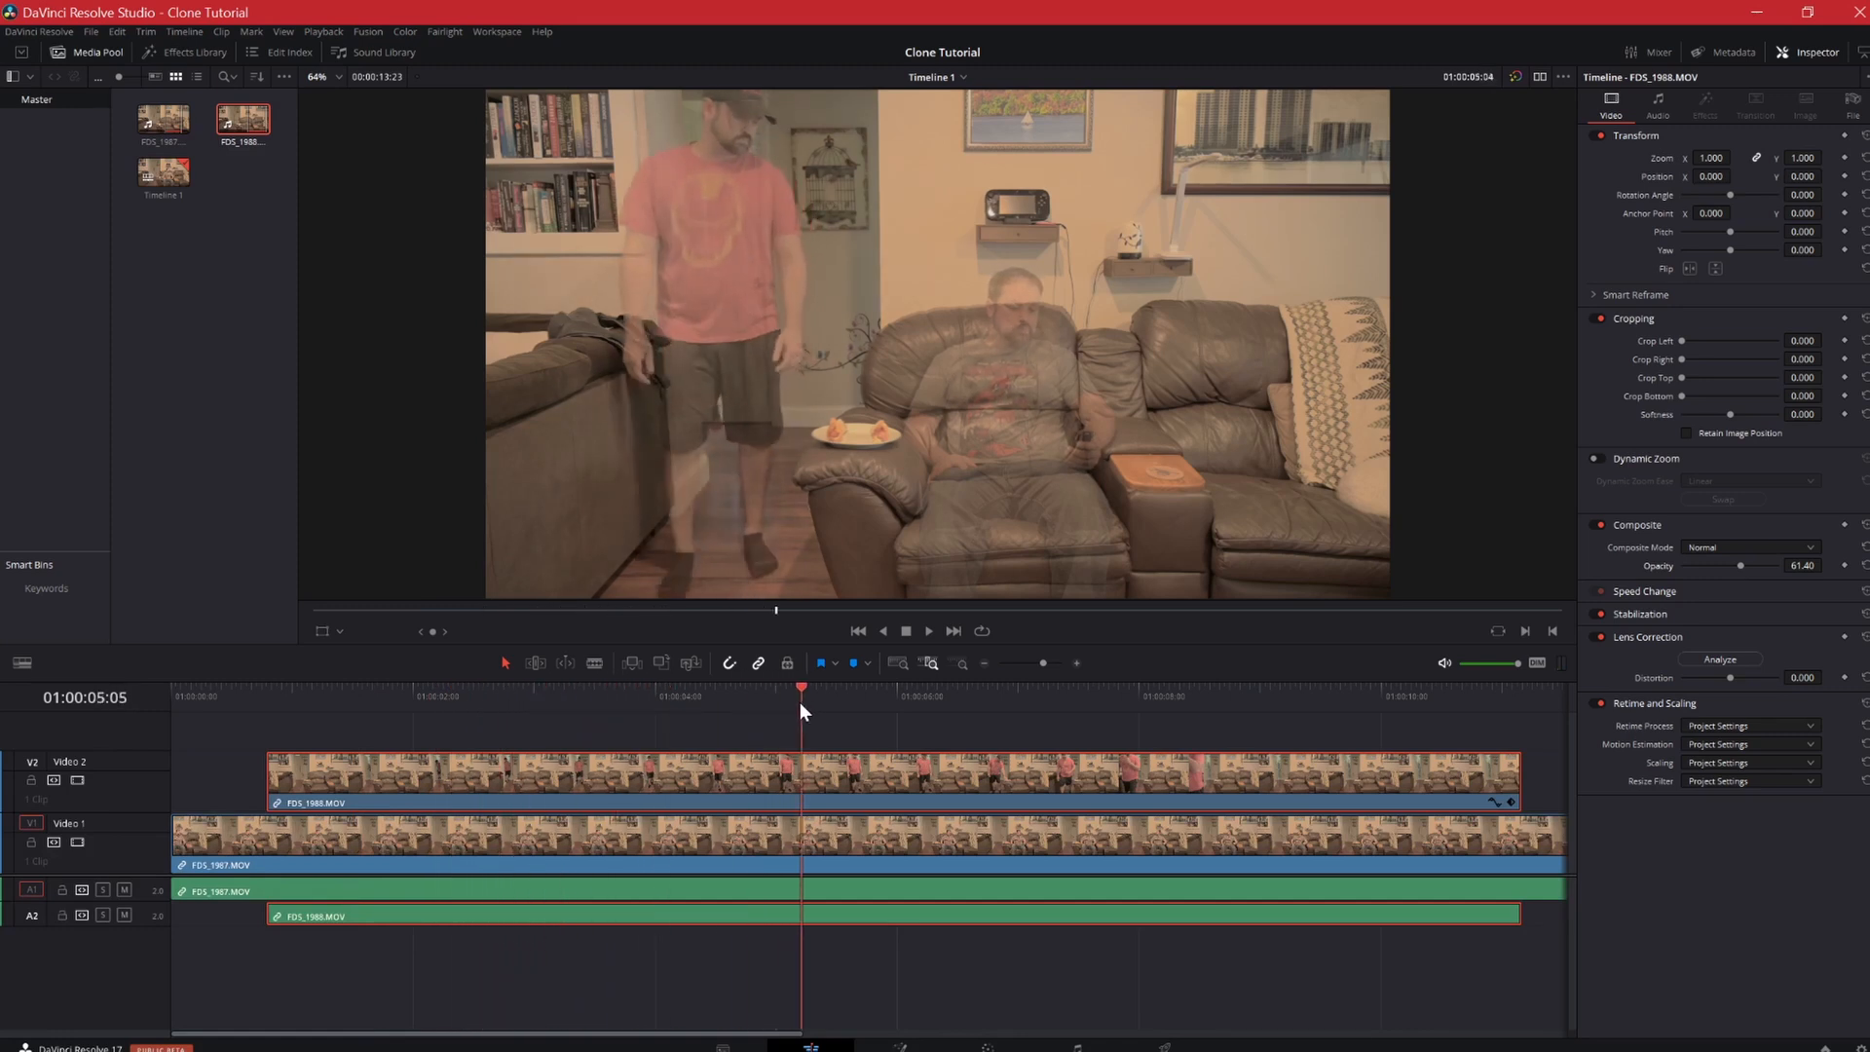
pyautogui.click(711, 695)
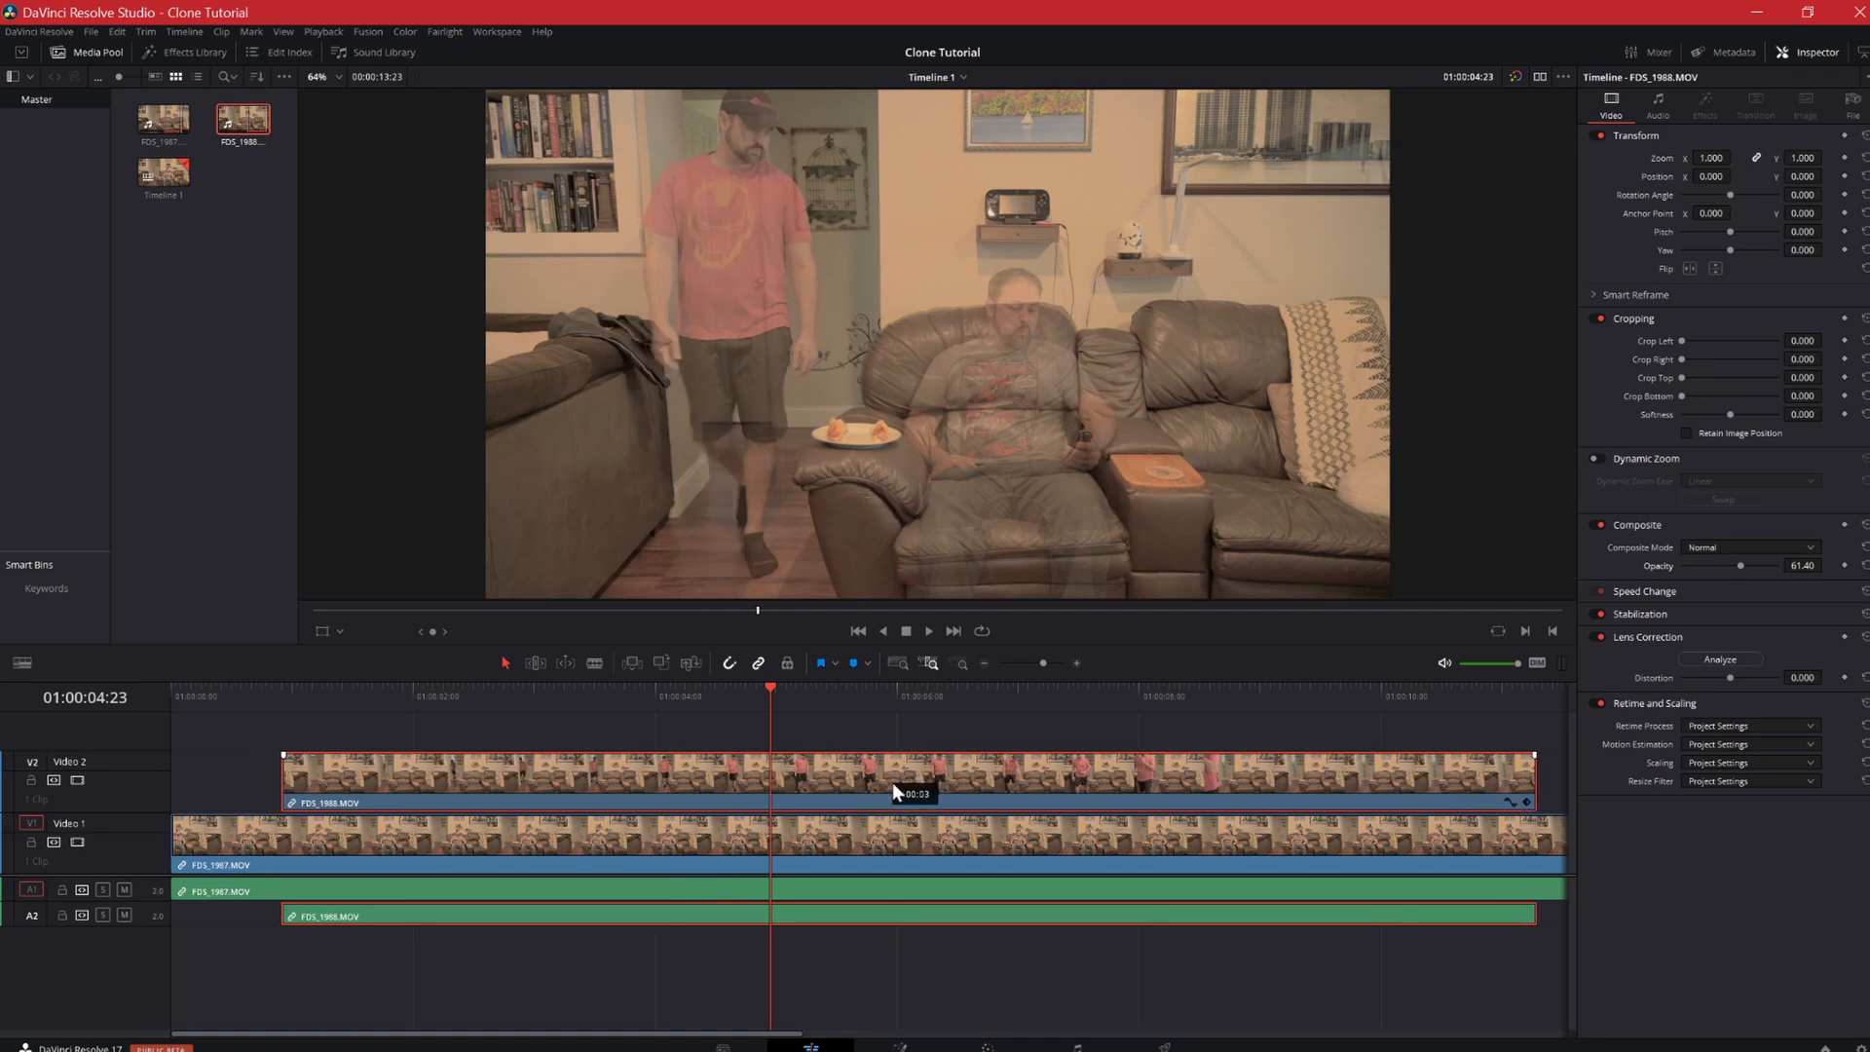
pyautogui.click(906, 690)
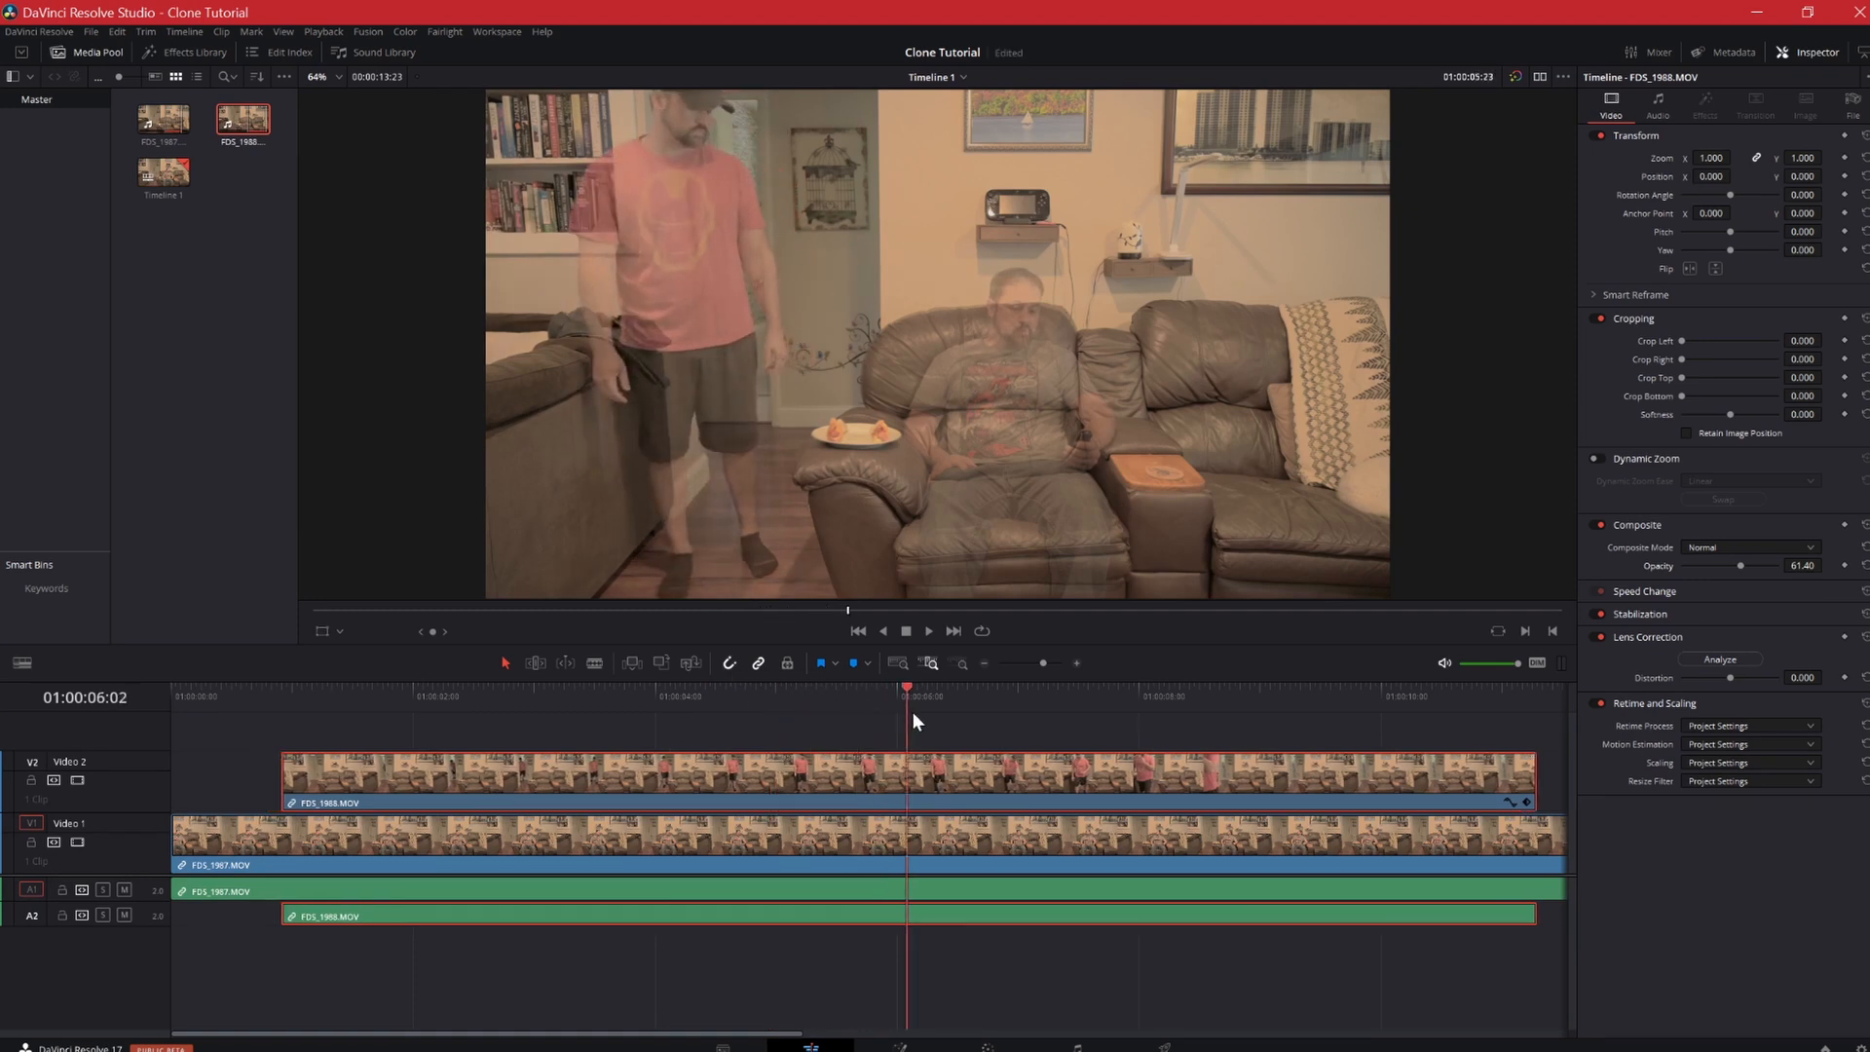
pyautogui.click(1115, 689)
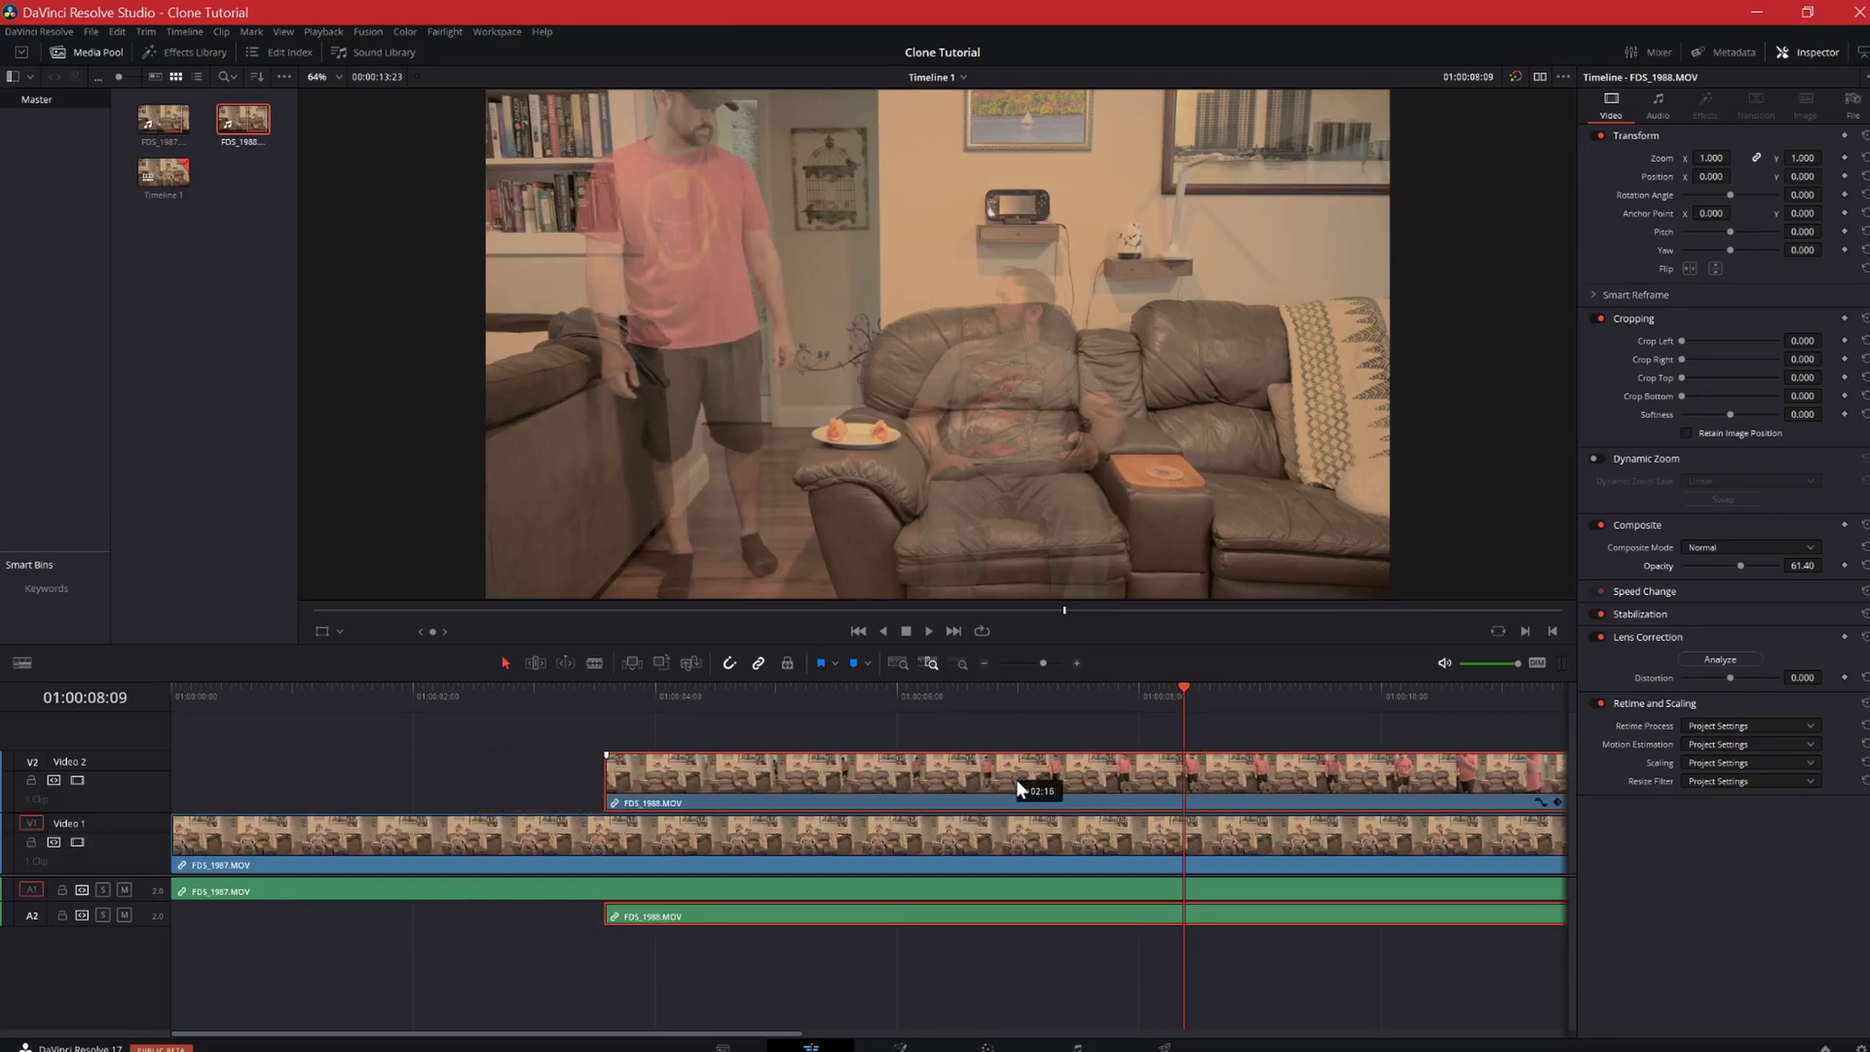
pyautogui.click(1194, 688)
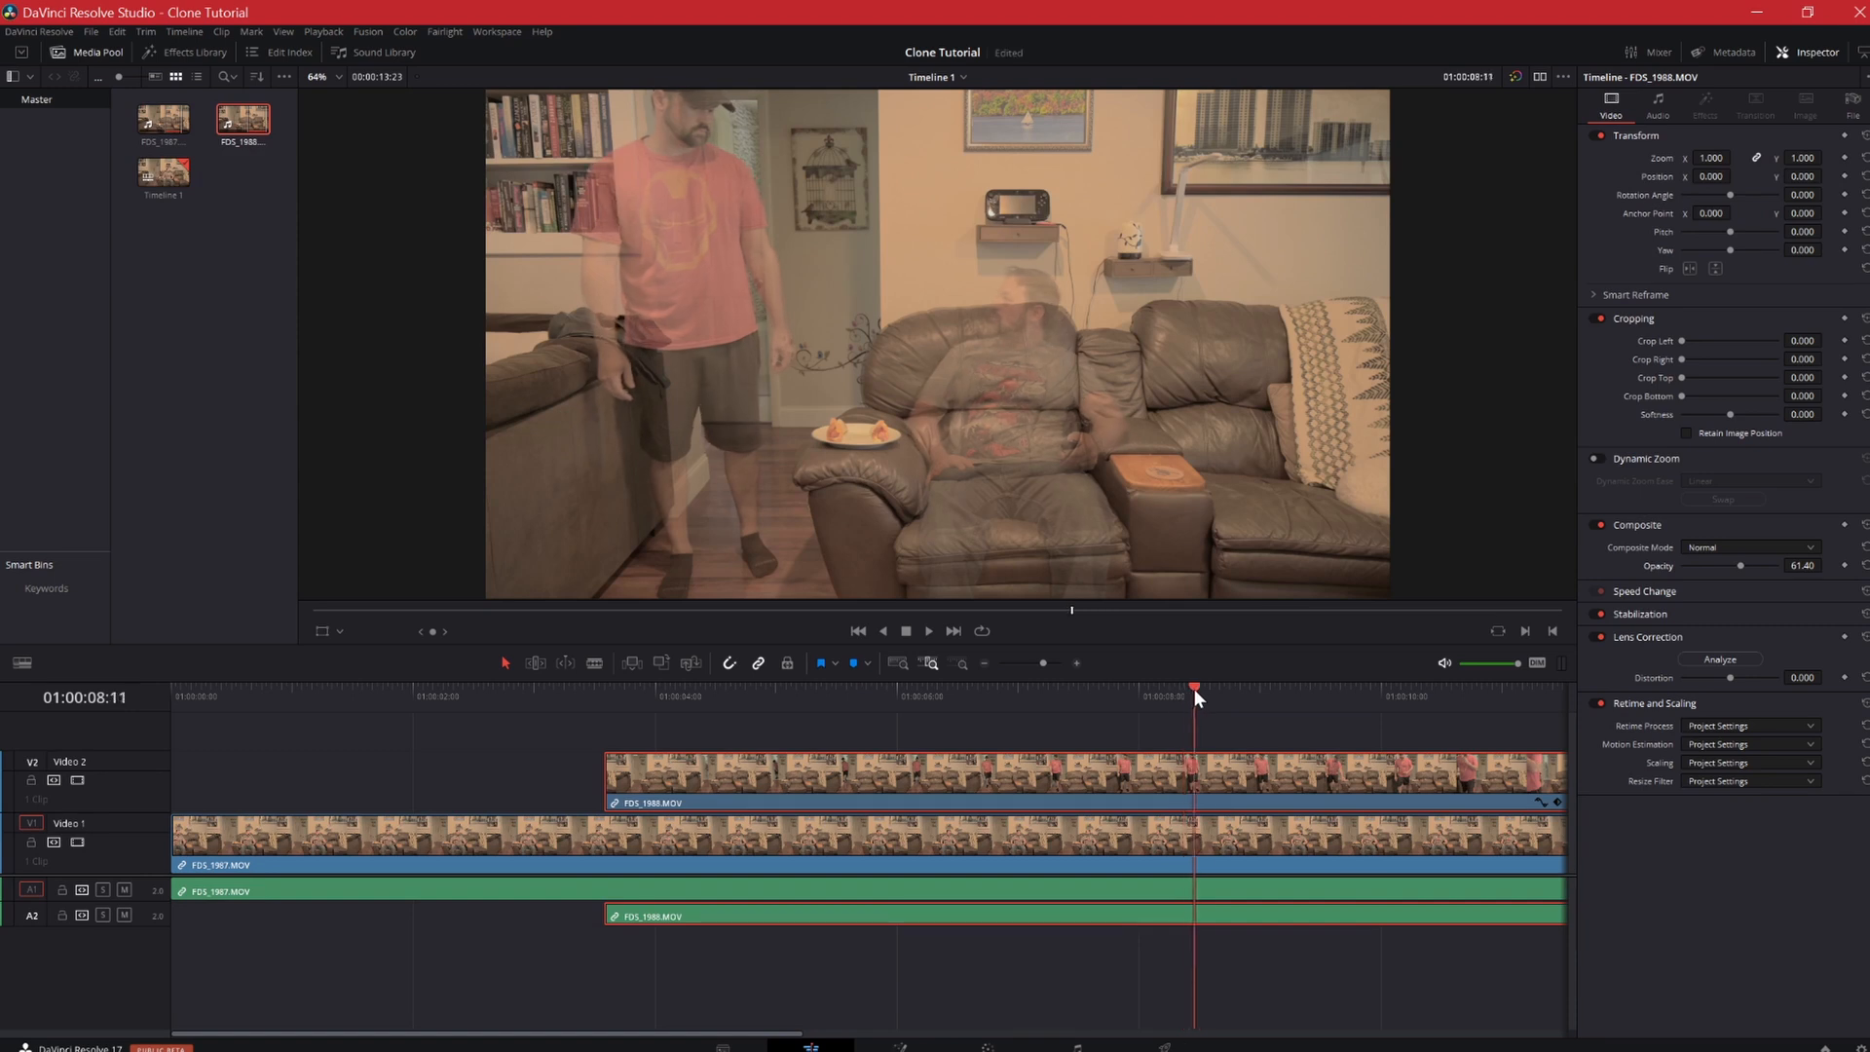
pyautogui.click(1350, 688)
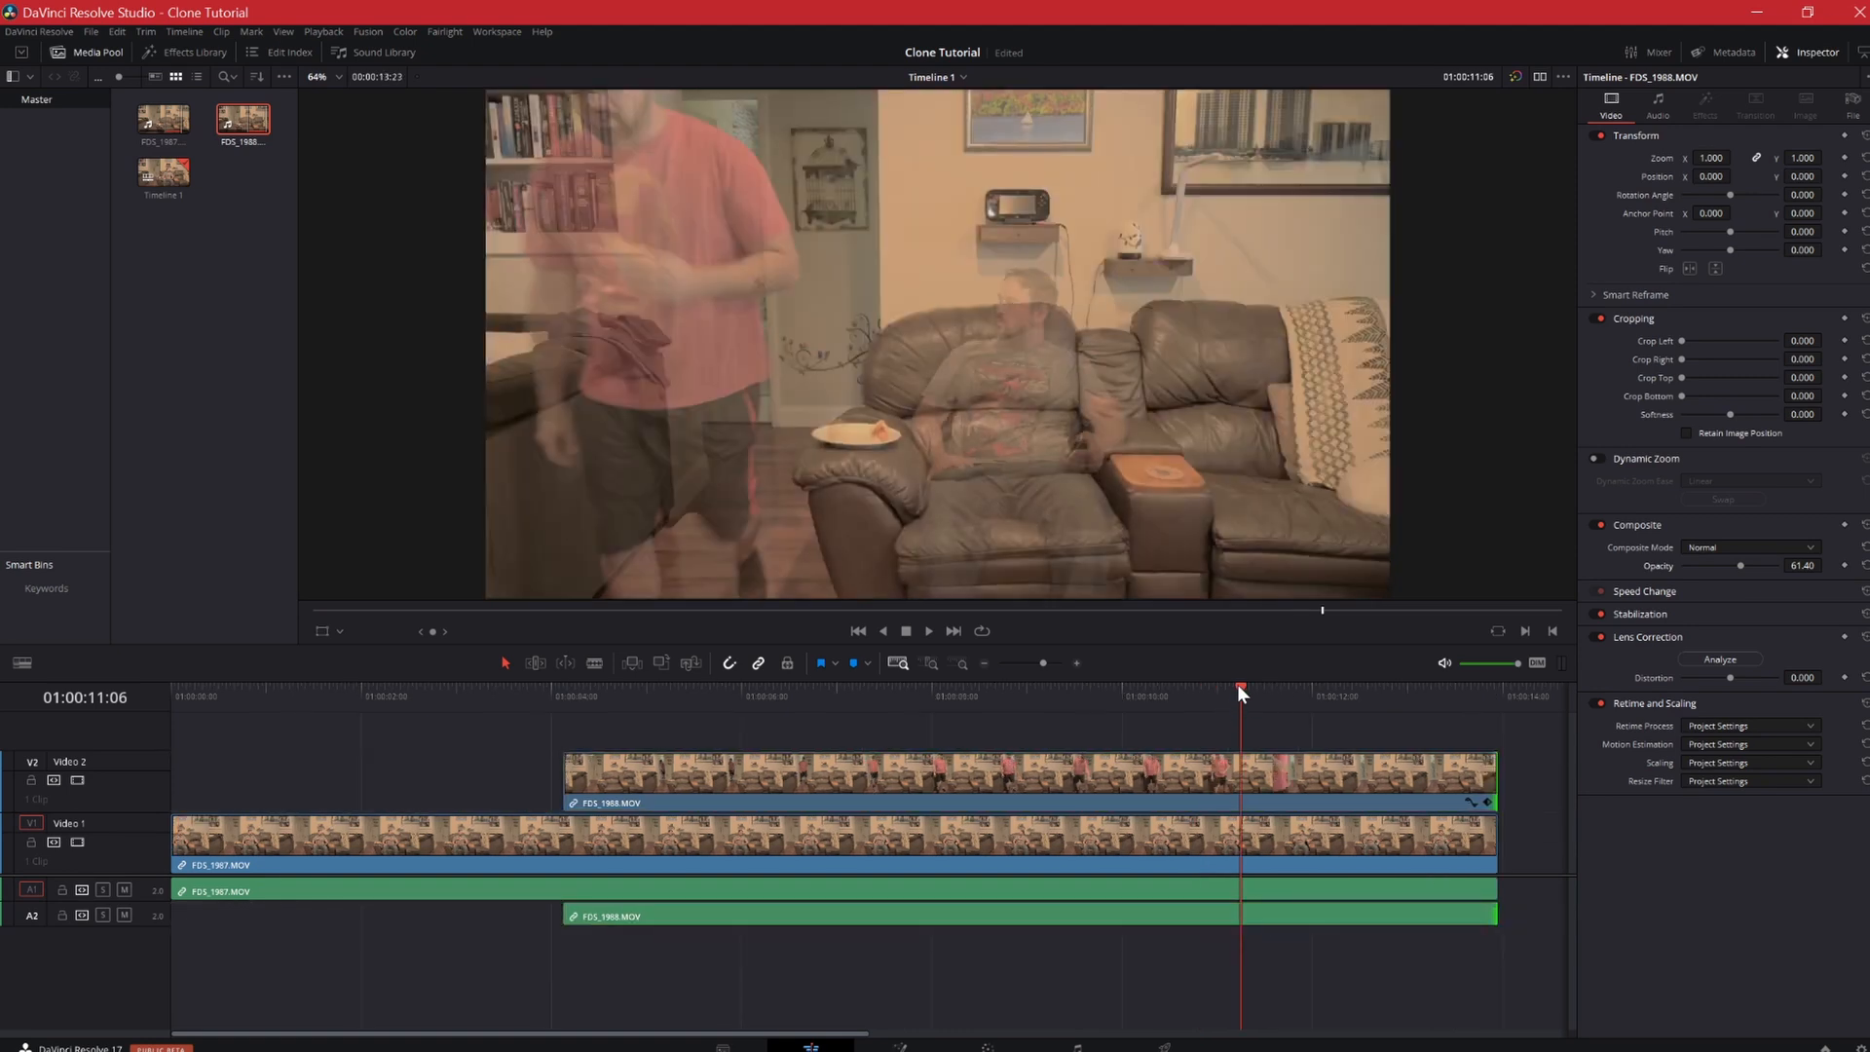
# Blade V1 at the V2 clip's start, ripple delete the front, and select both clips
pyautogui.click(563, 696)
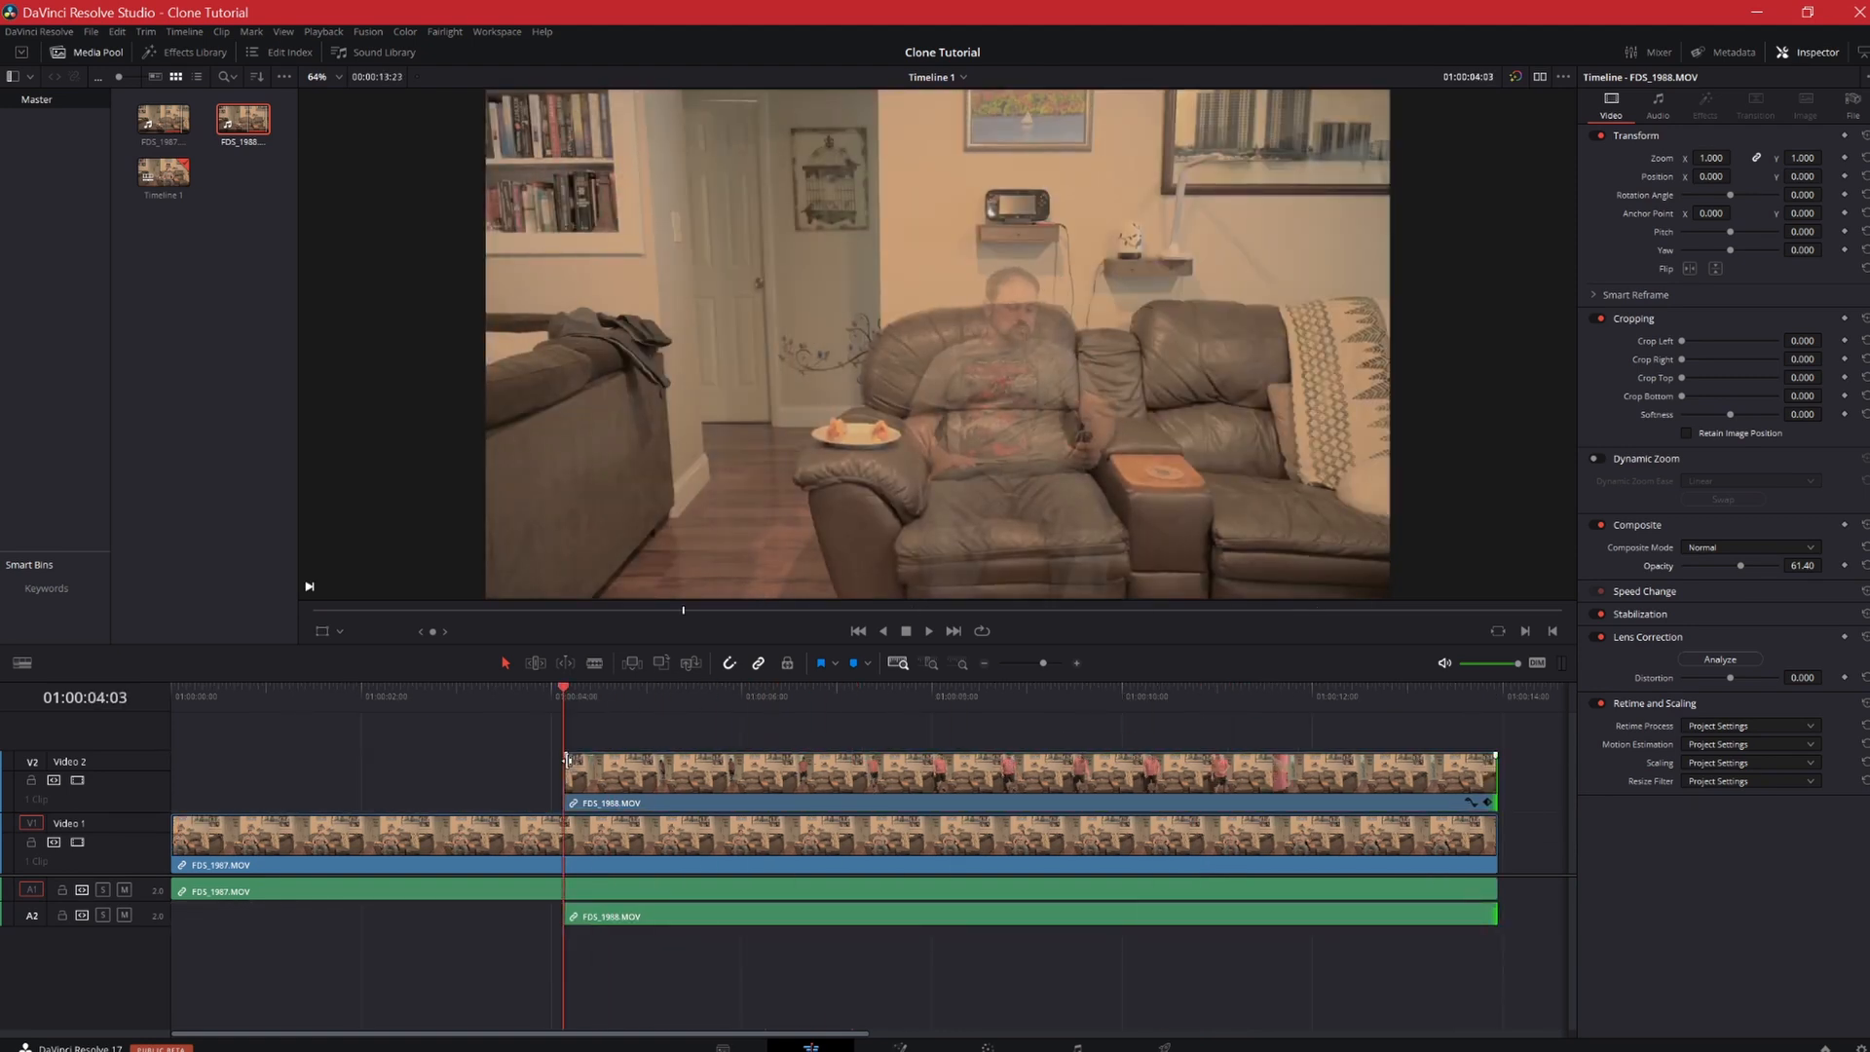
pyautogui.click(357, 835)
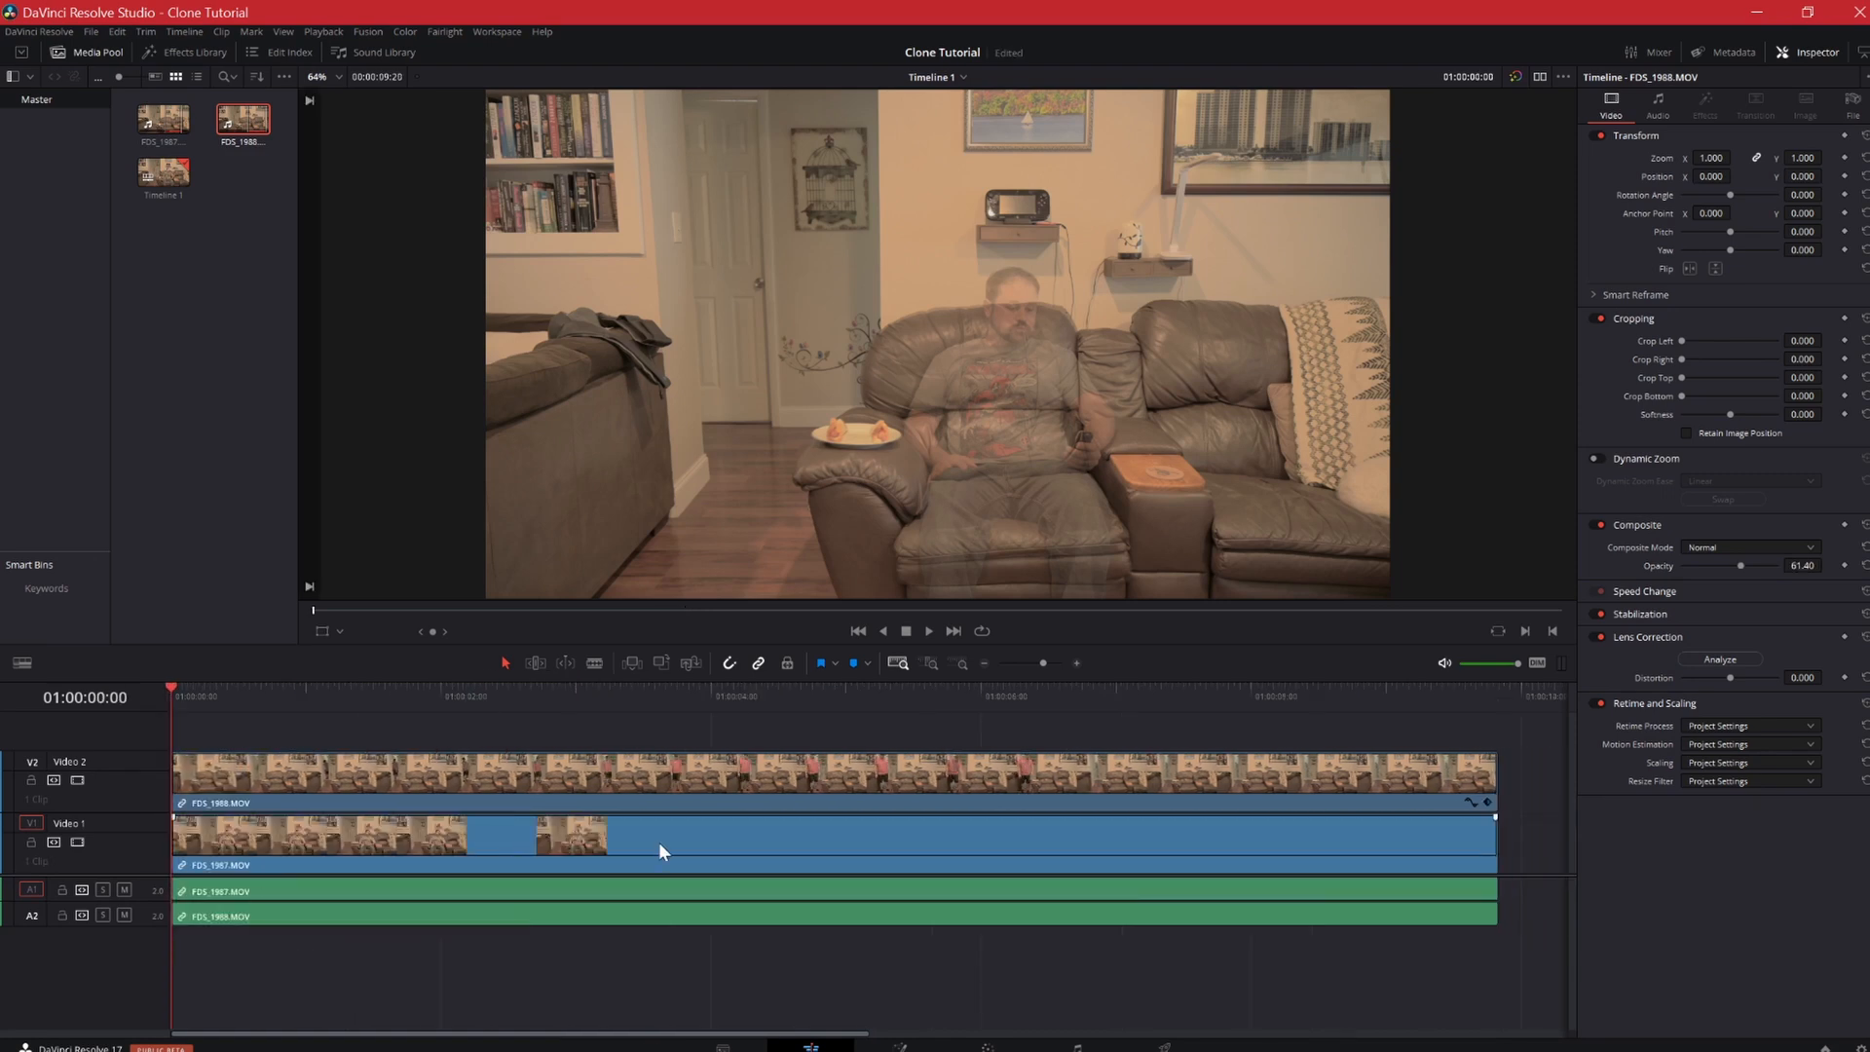
pyautogui.click(383, 695)
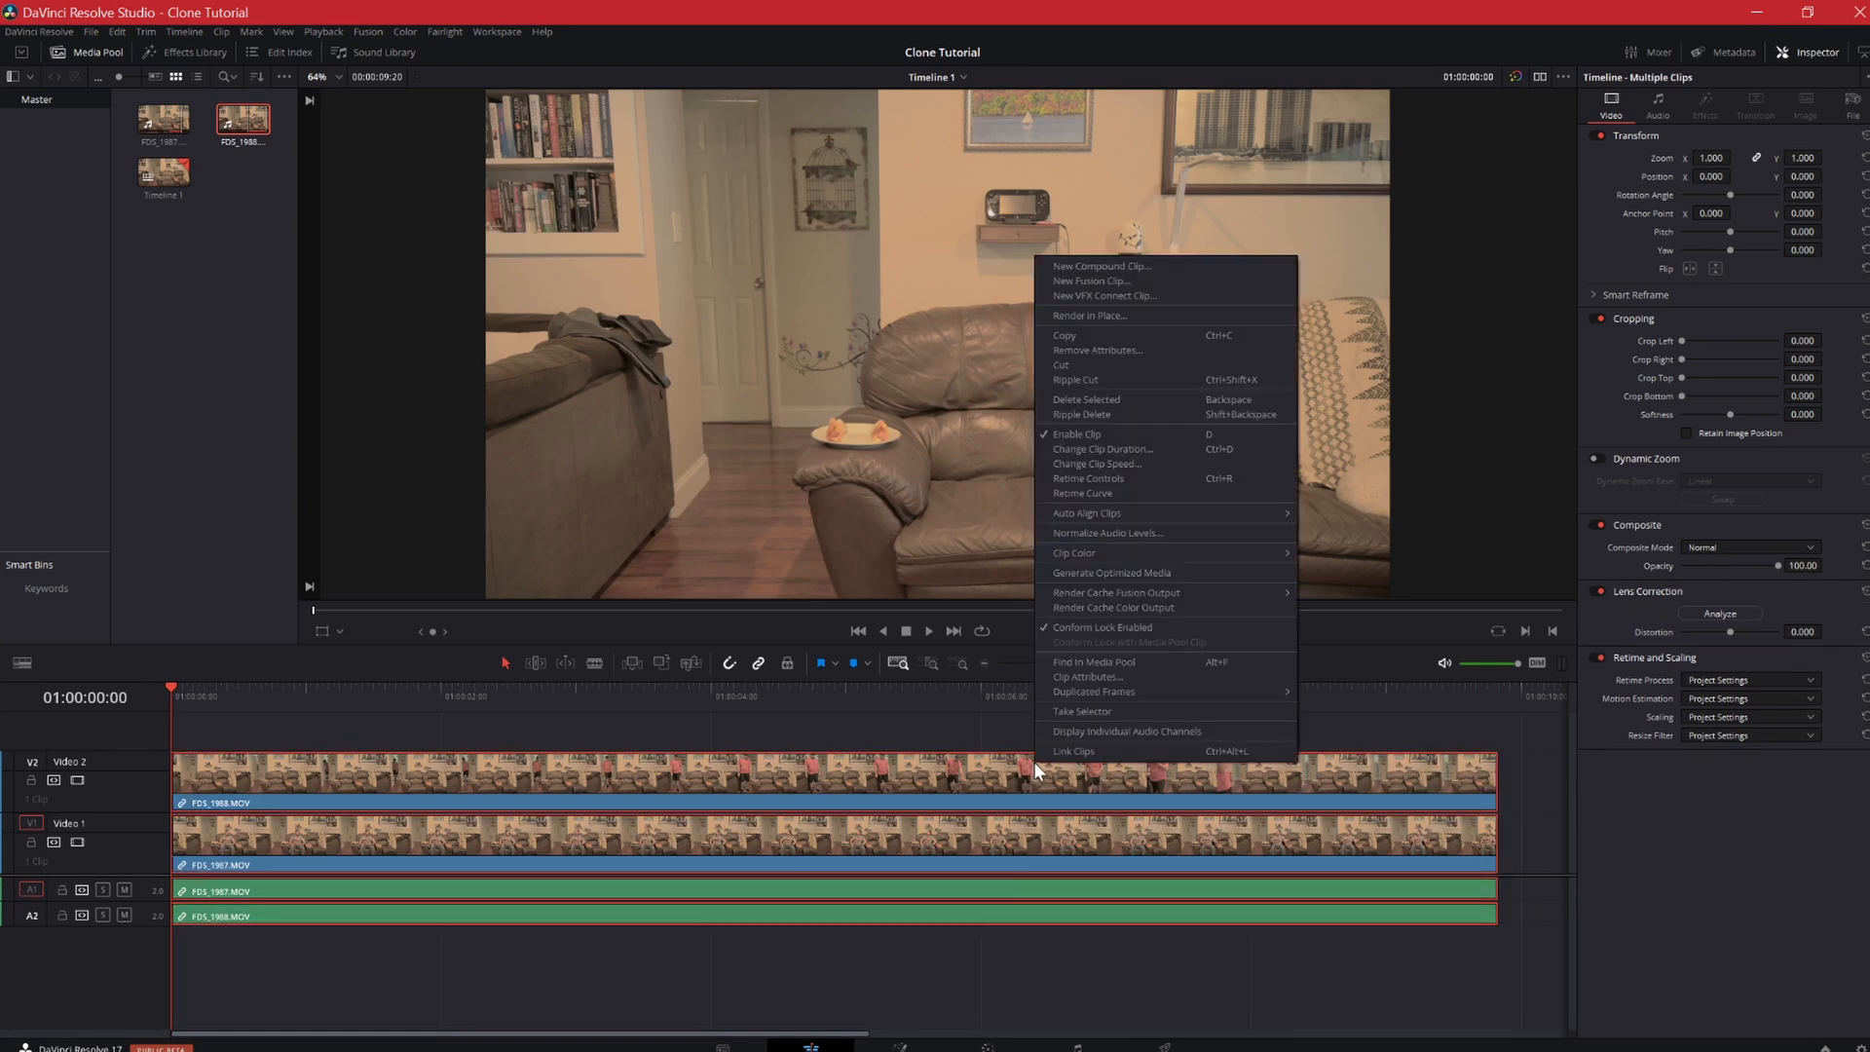
# Create a New Fusion Clip from the stacked clips, showing MediaIn, Merge and MediaOut nodes
pyautogui.click(1088, 281)
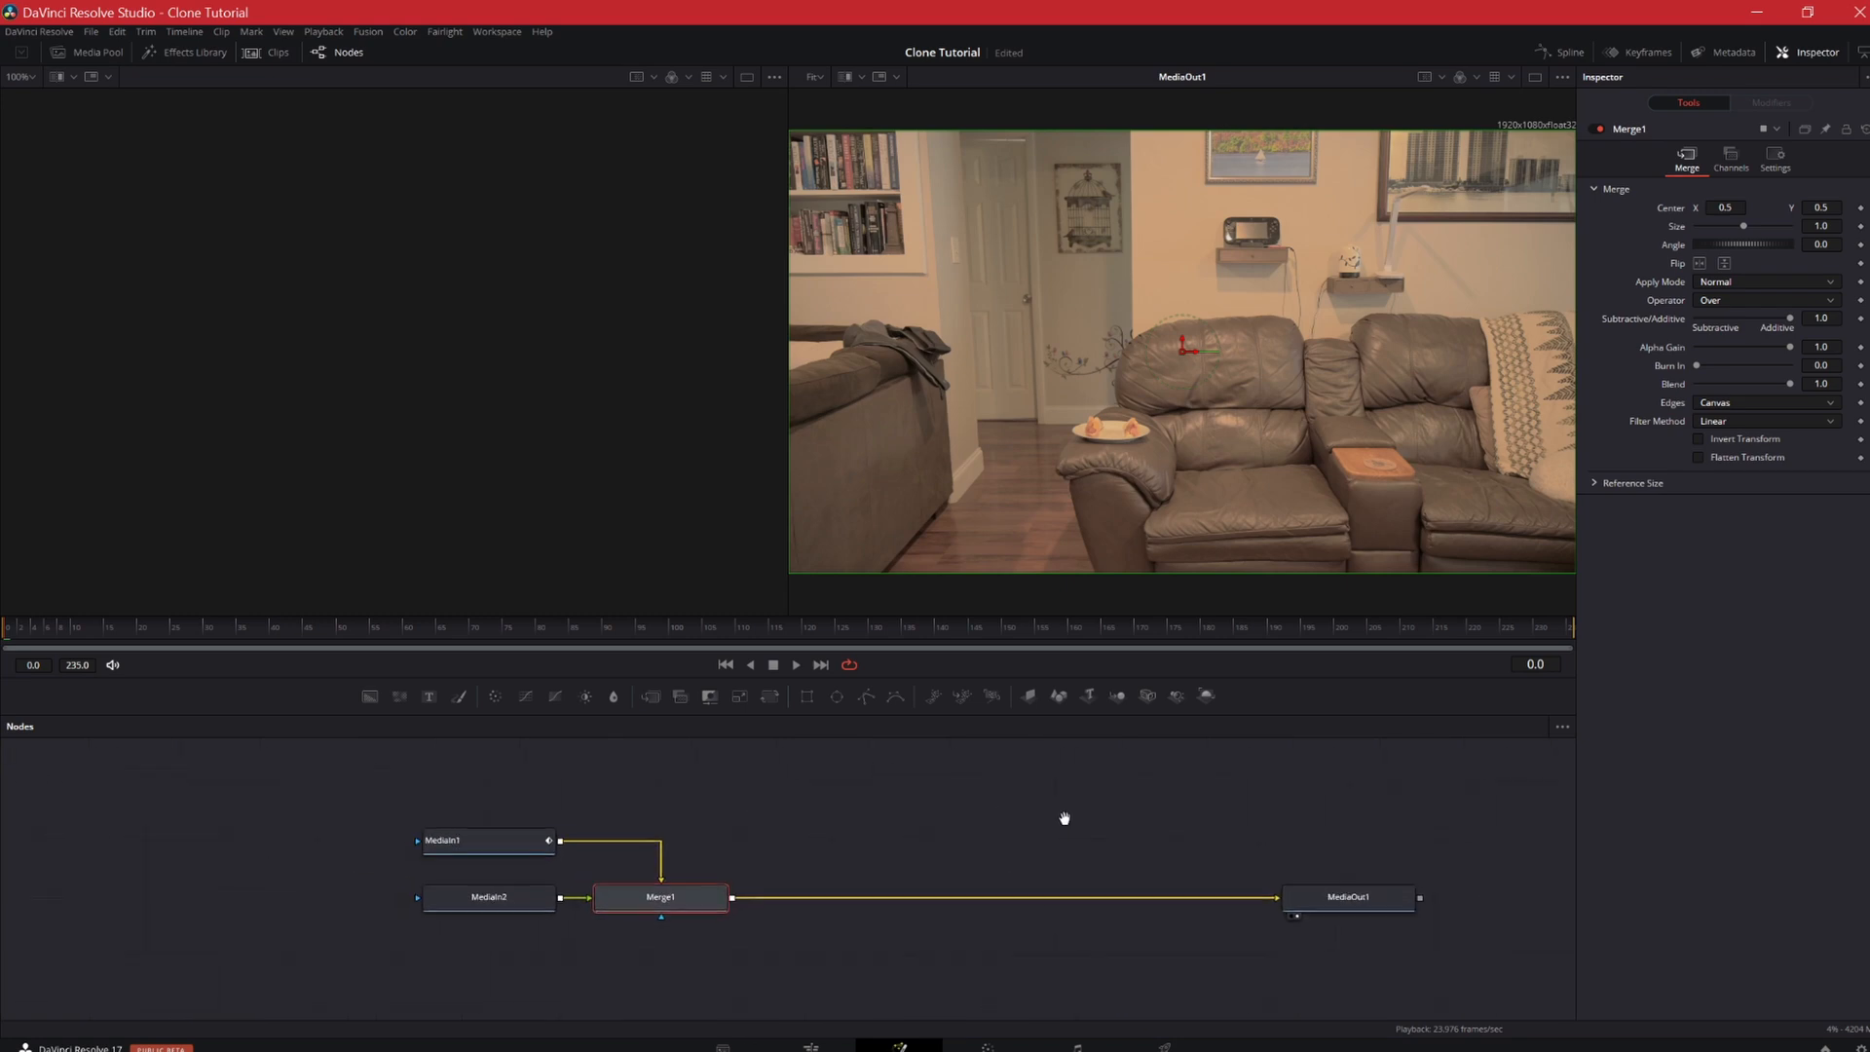
# View MediaIn2, then show MediaOut1 alone at frame 143 with the standing man
pyautogui.click(488, 897)
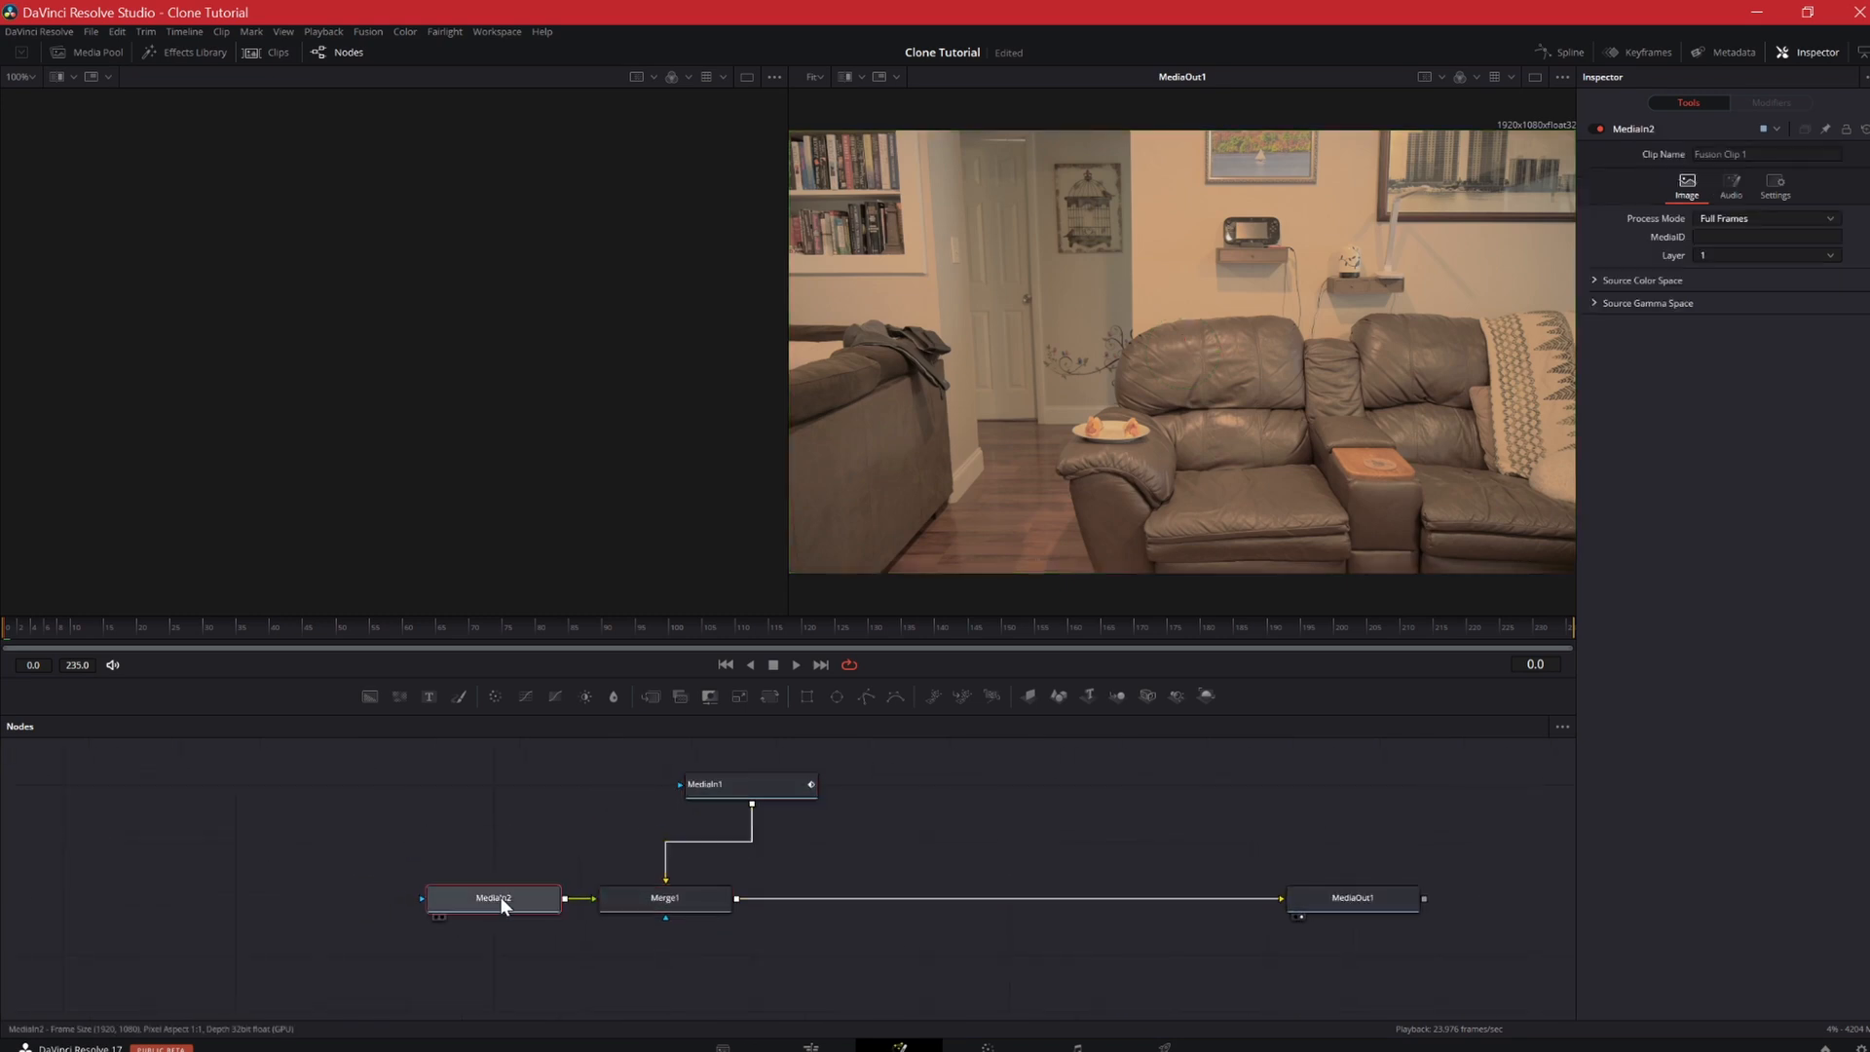
pyautogui.click(493, 897)
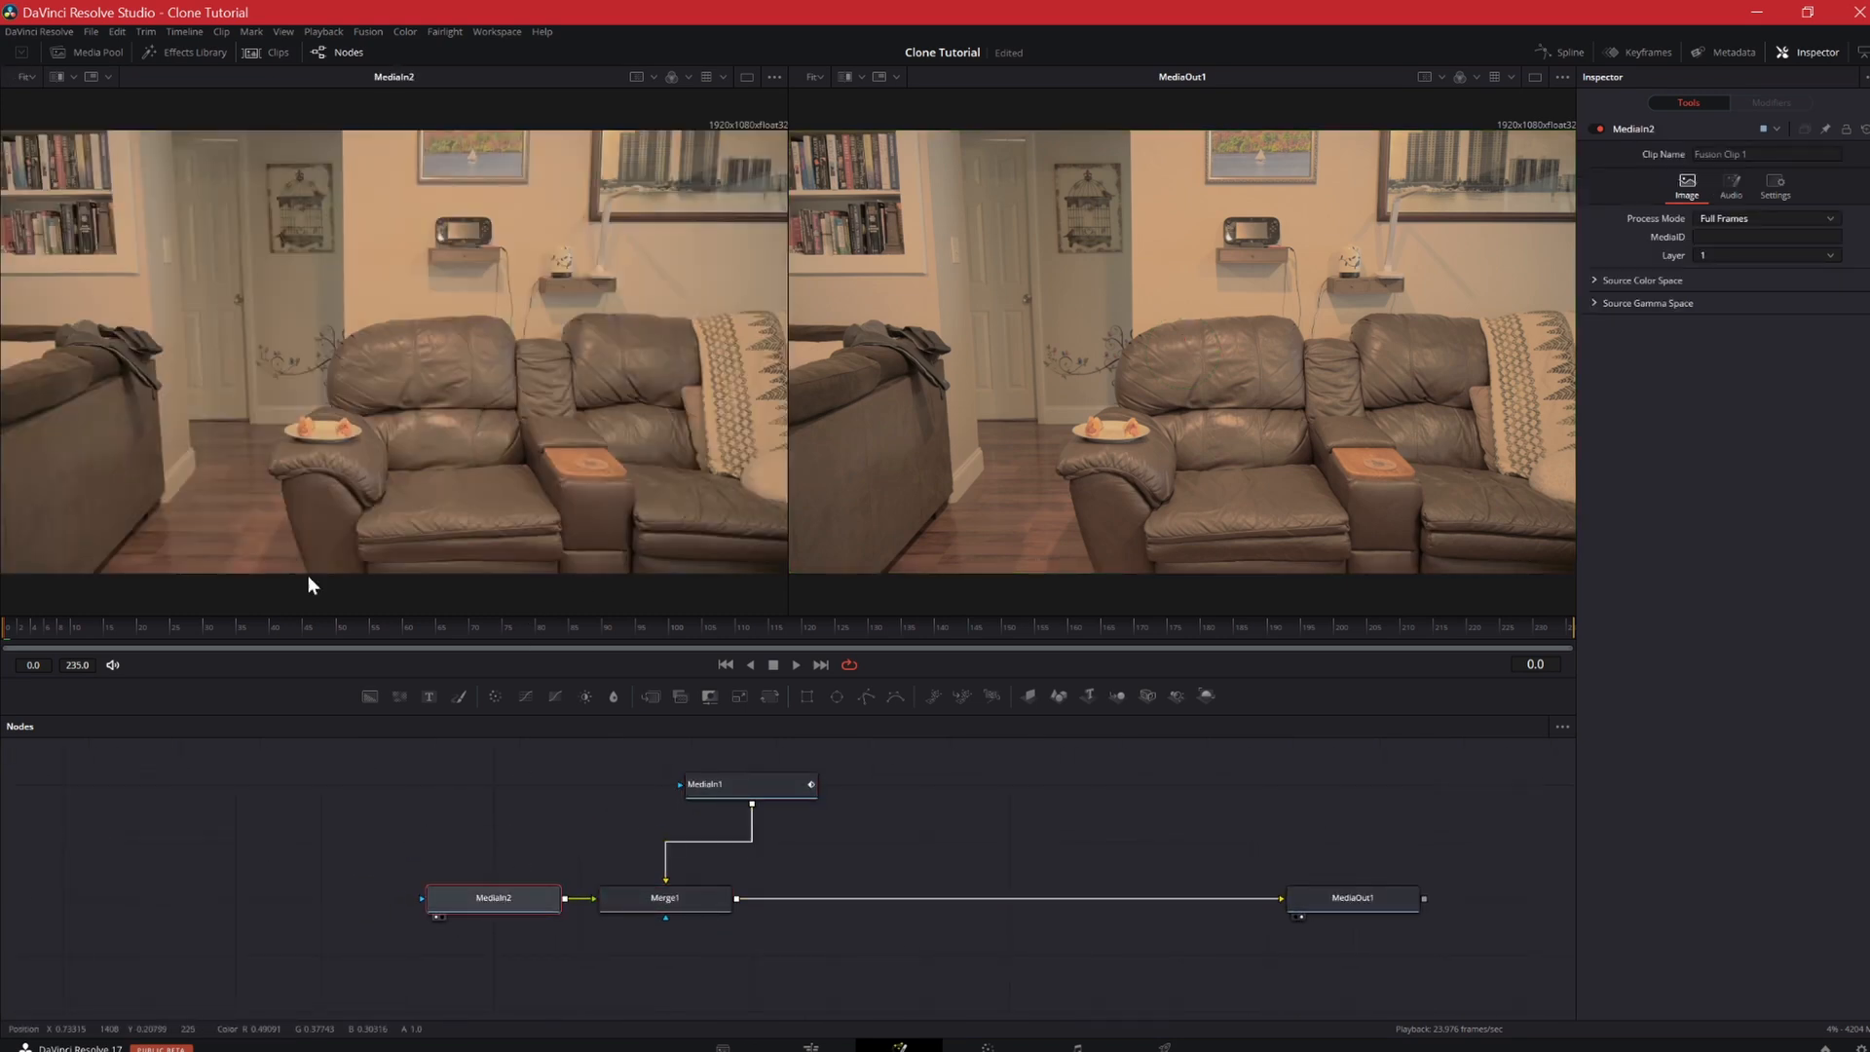
pyautogui.click(104, 627)
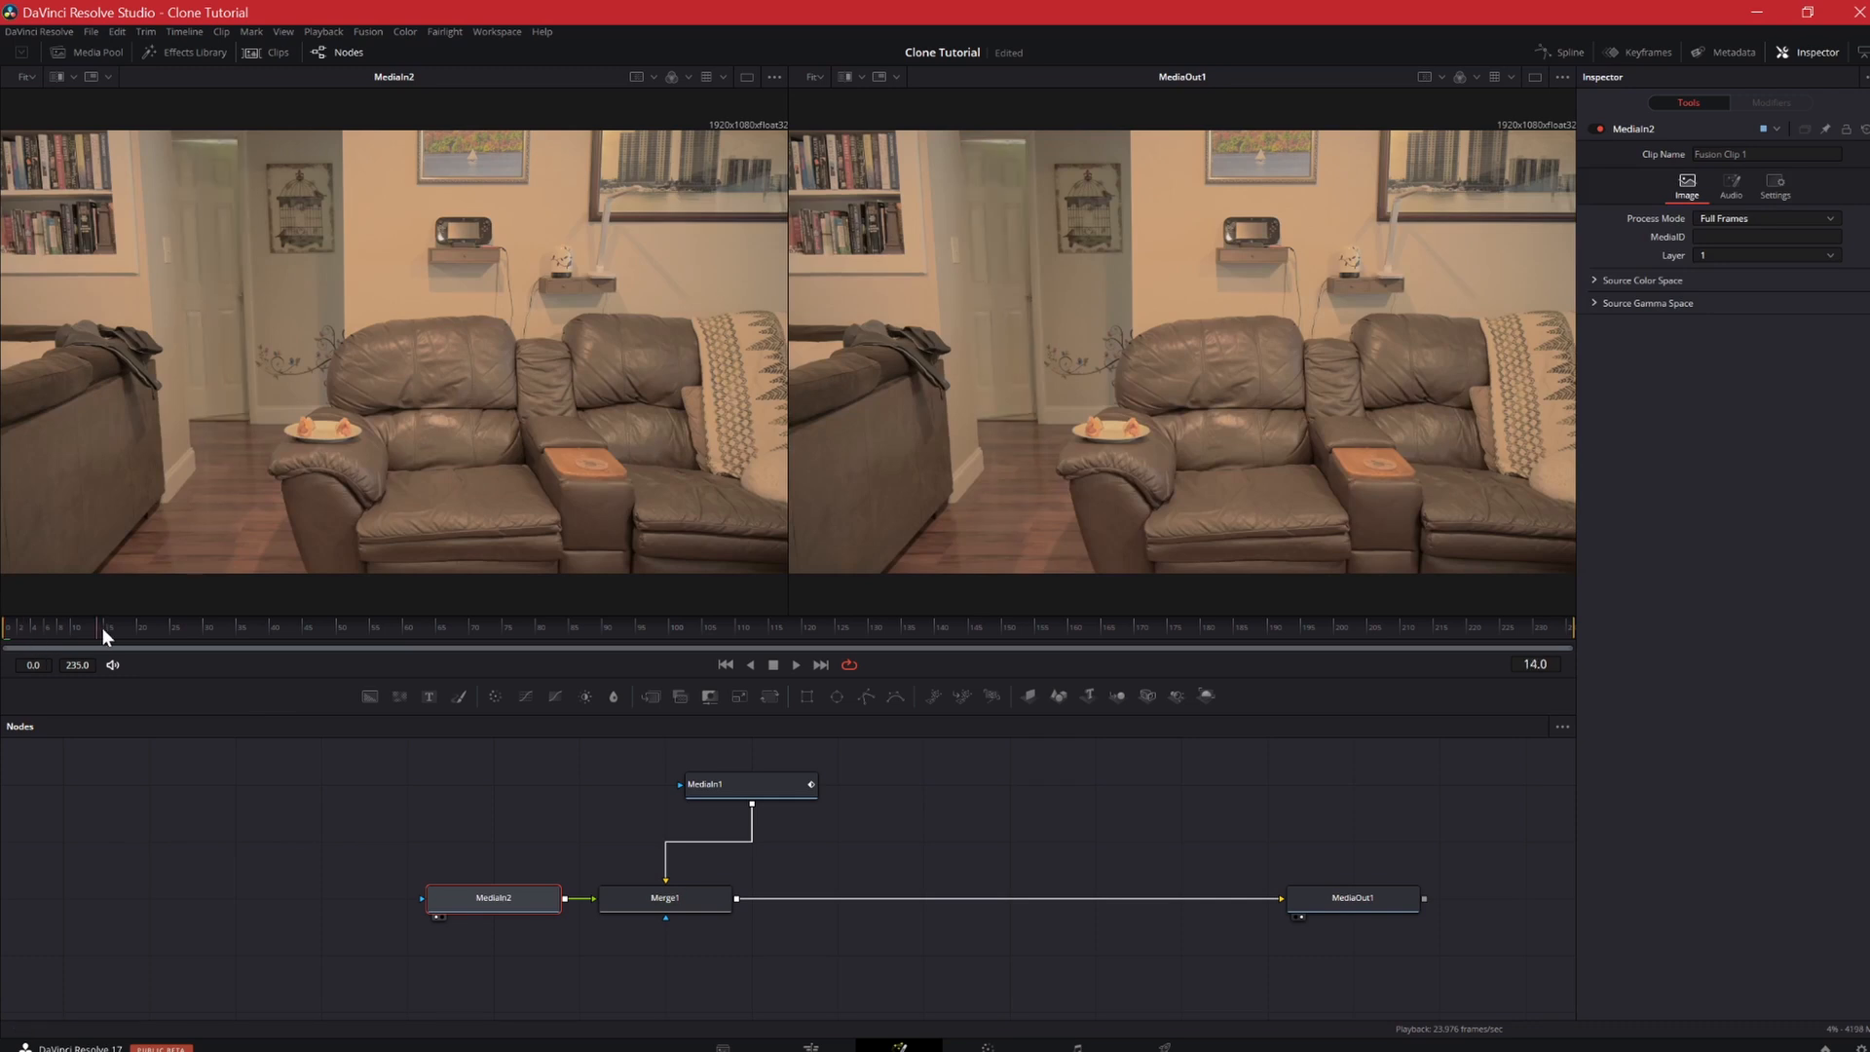
pyautogui.click(632, 626)
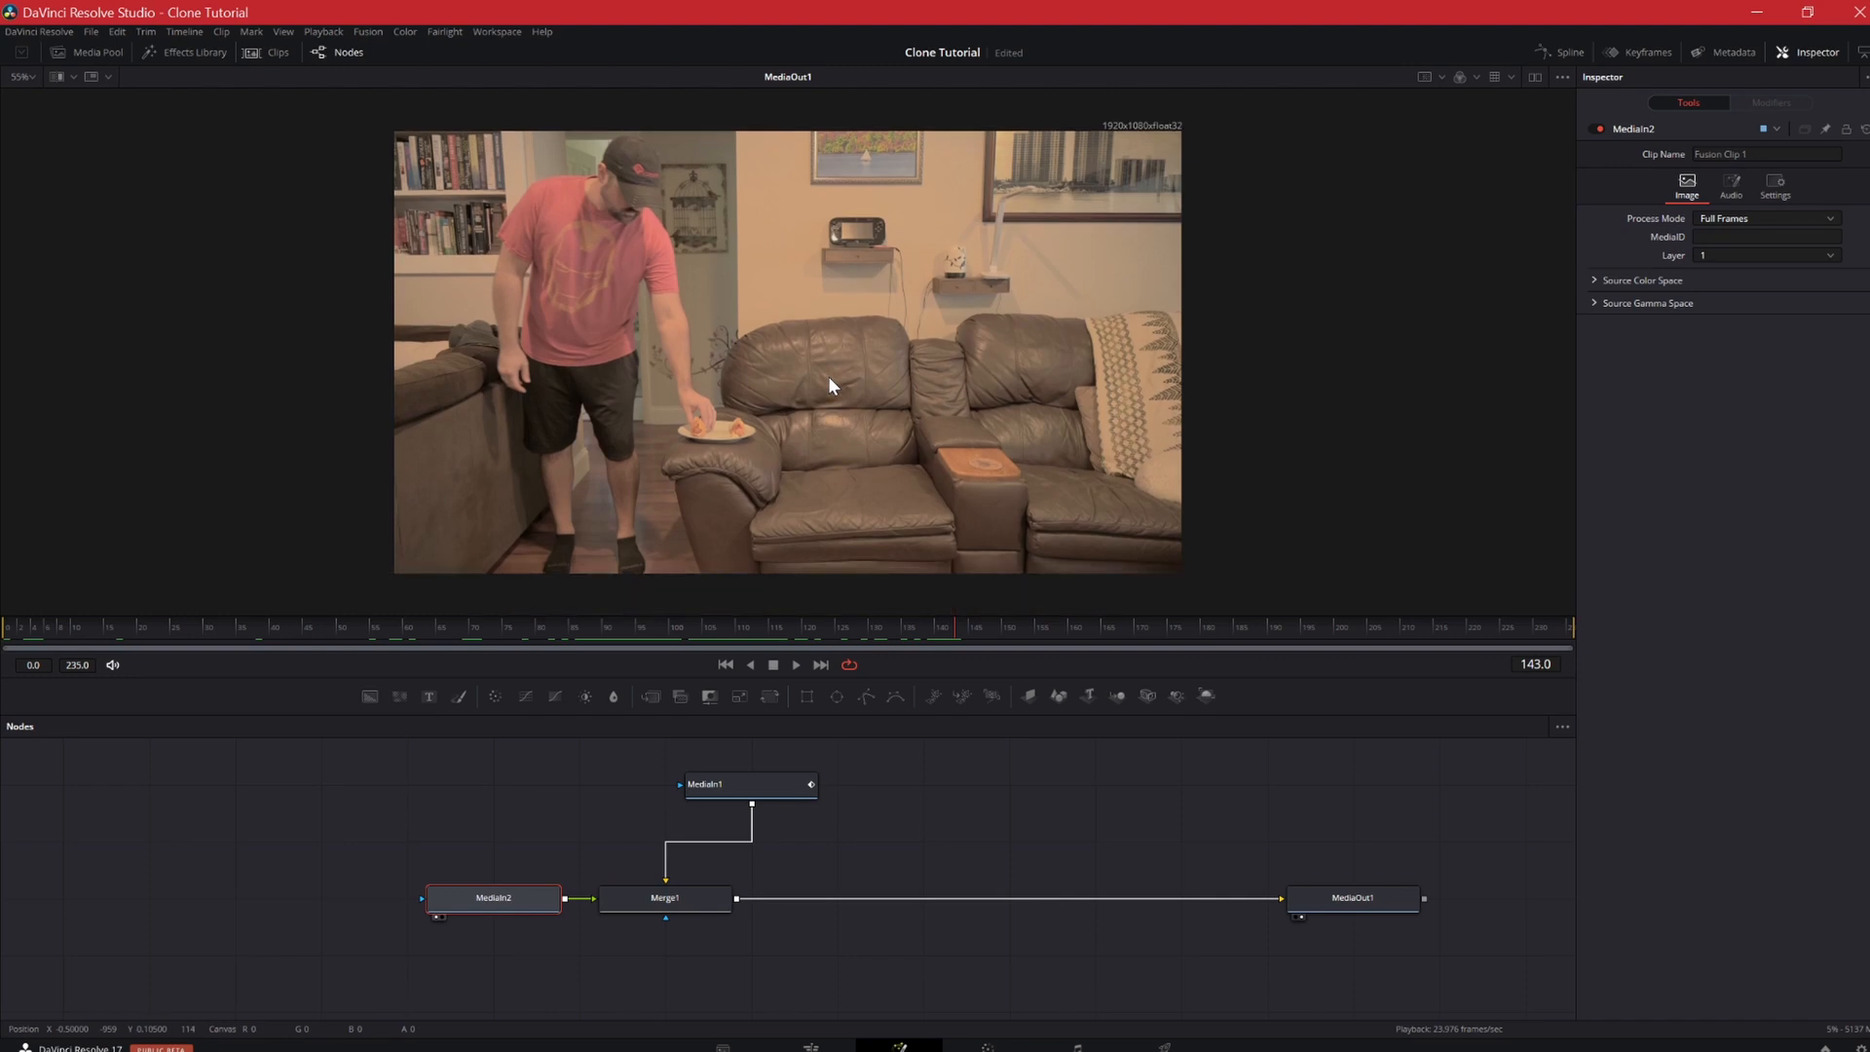
pyautogui.moveTo(502, 816)
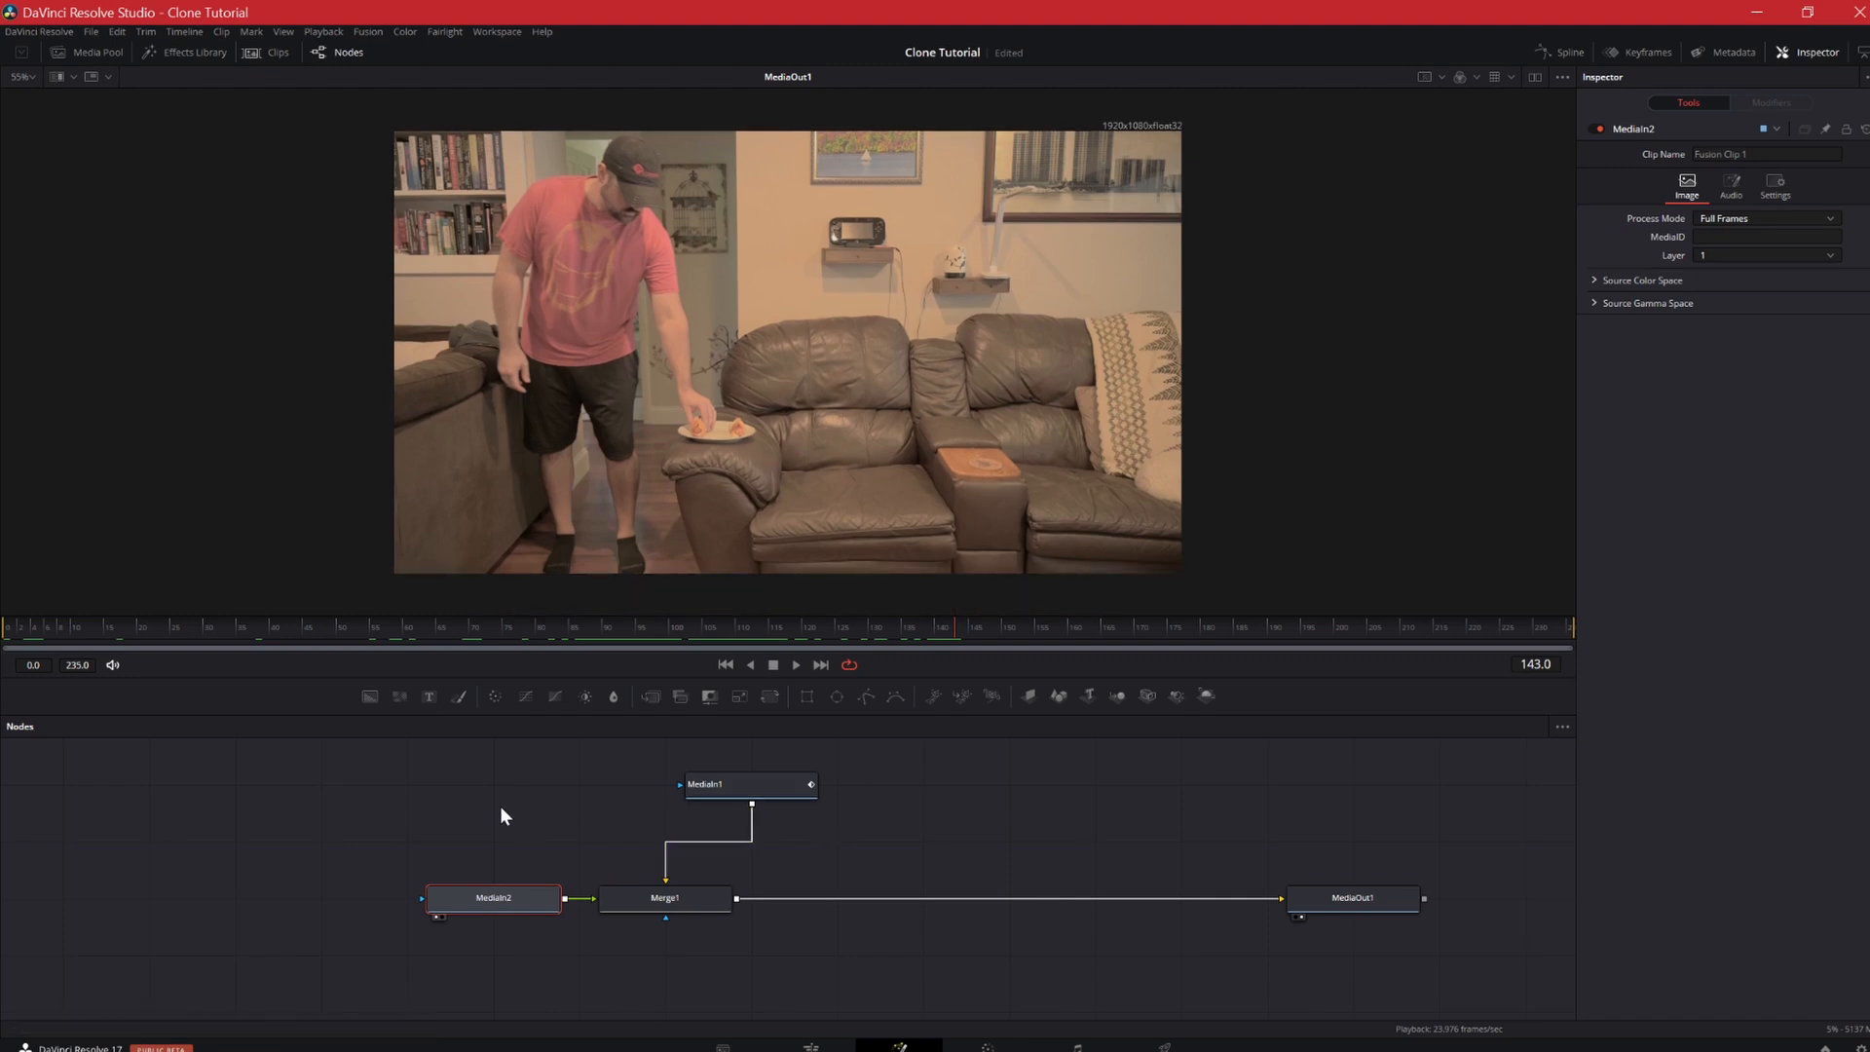
# Draw a Polygon1 mask down the frame's middle and connect it to MediaIn2's effect mask
pyautogui.click(866, 695)
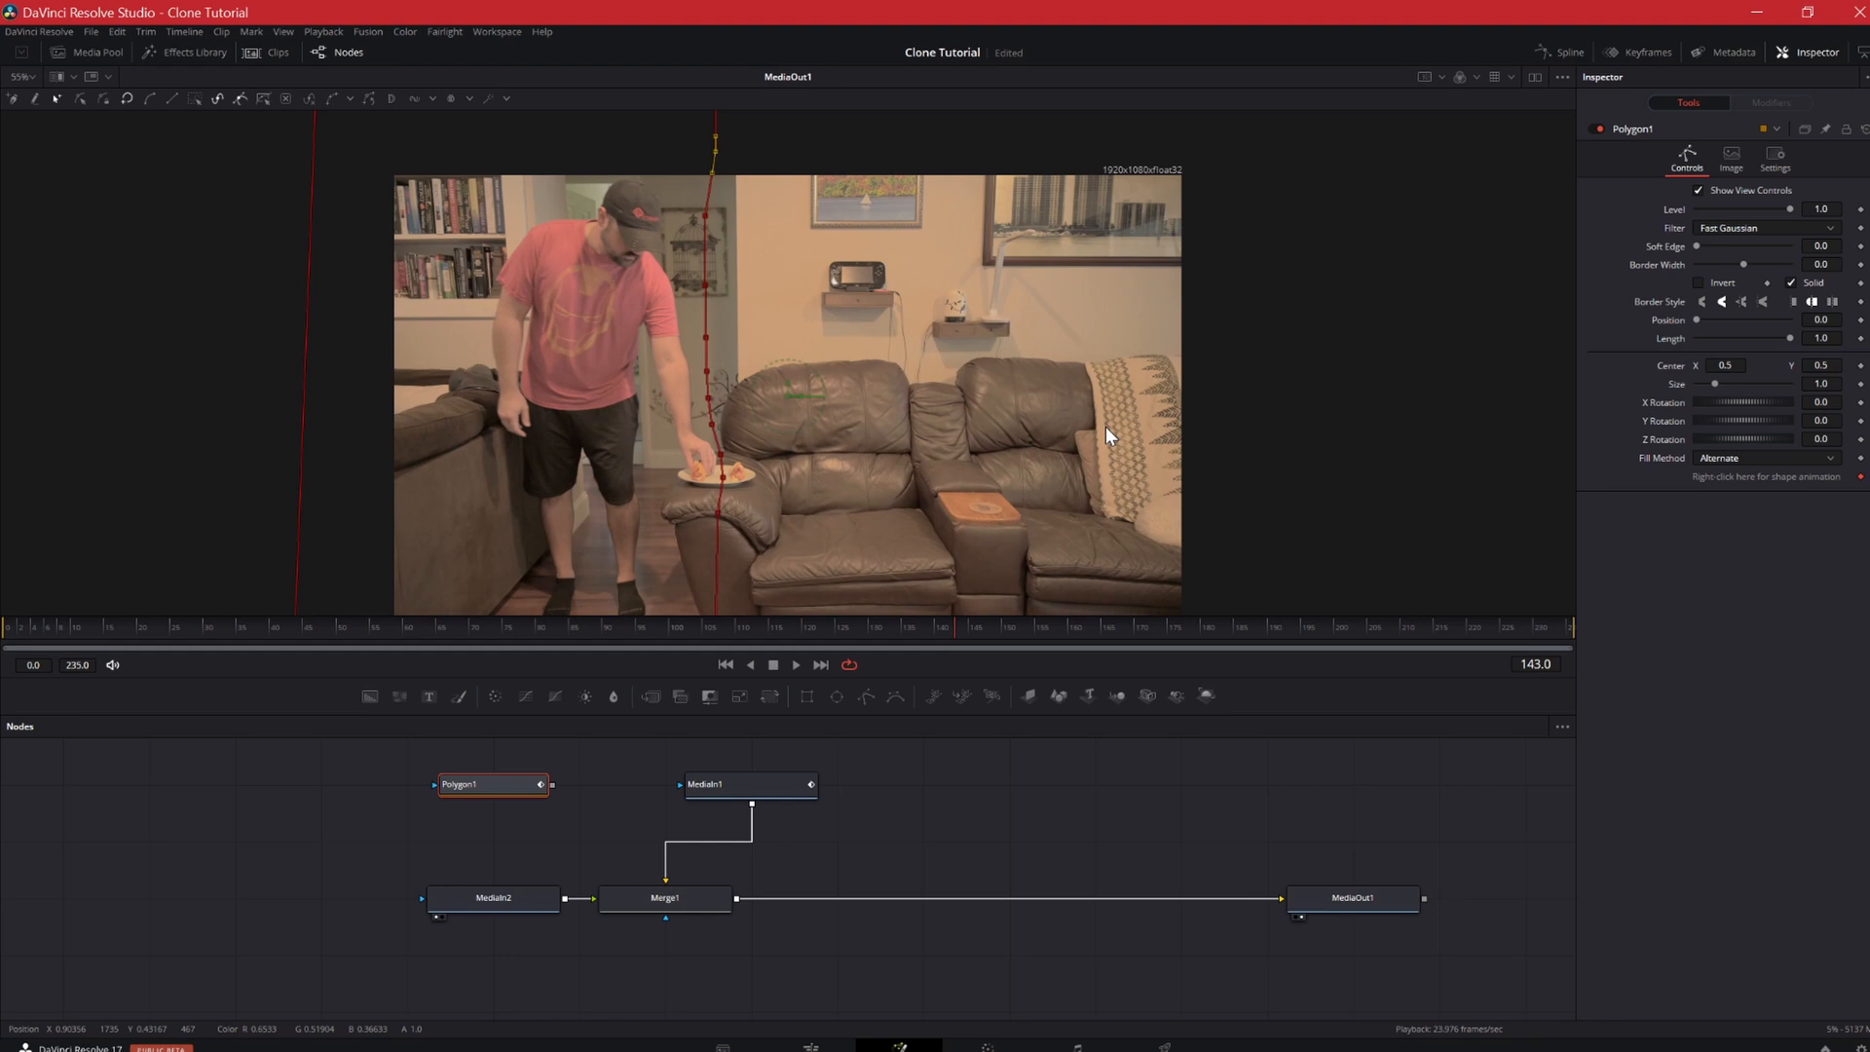
pyautogui.moveTo(731, 440)
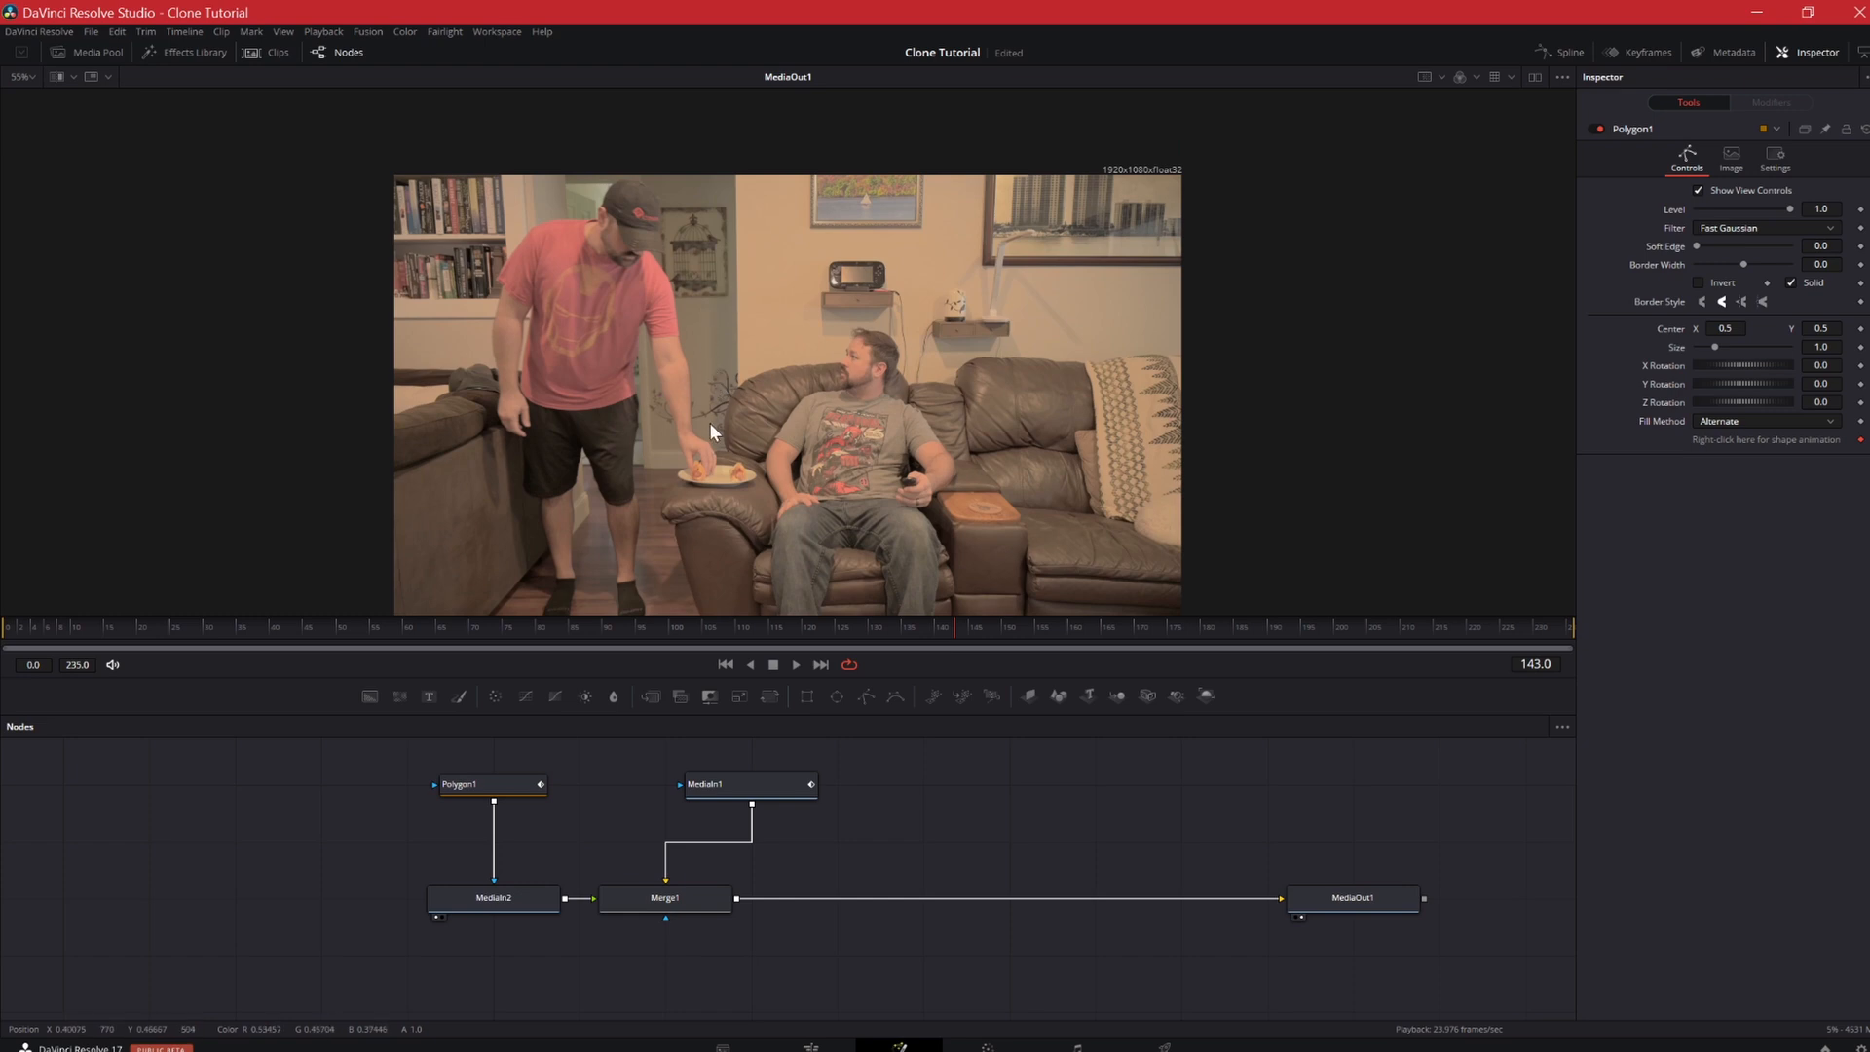
# Raise Polygon1's Soft Edge in the Inspector to about 0.0157
pyautogui.click(492, 783)
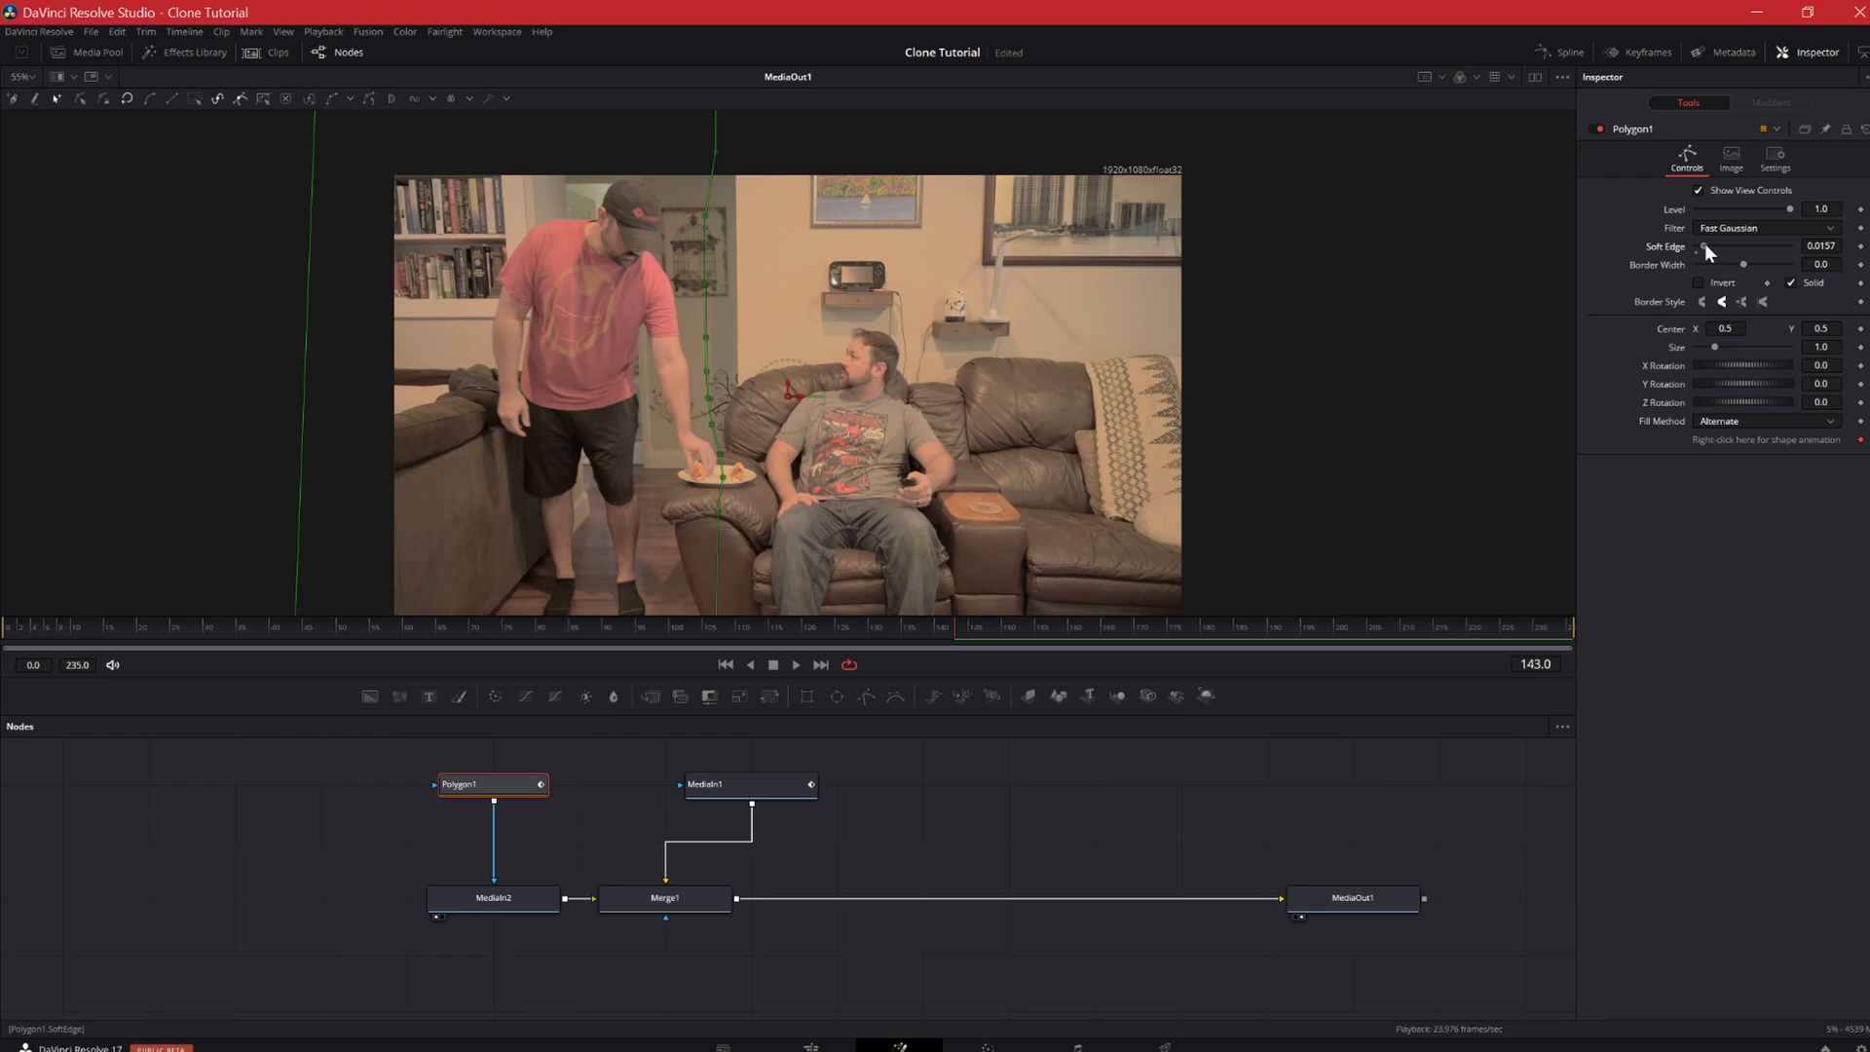
pyautogui.moveTo(1097, 831)
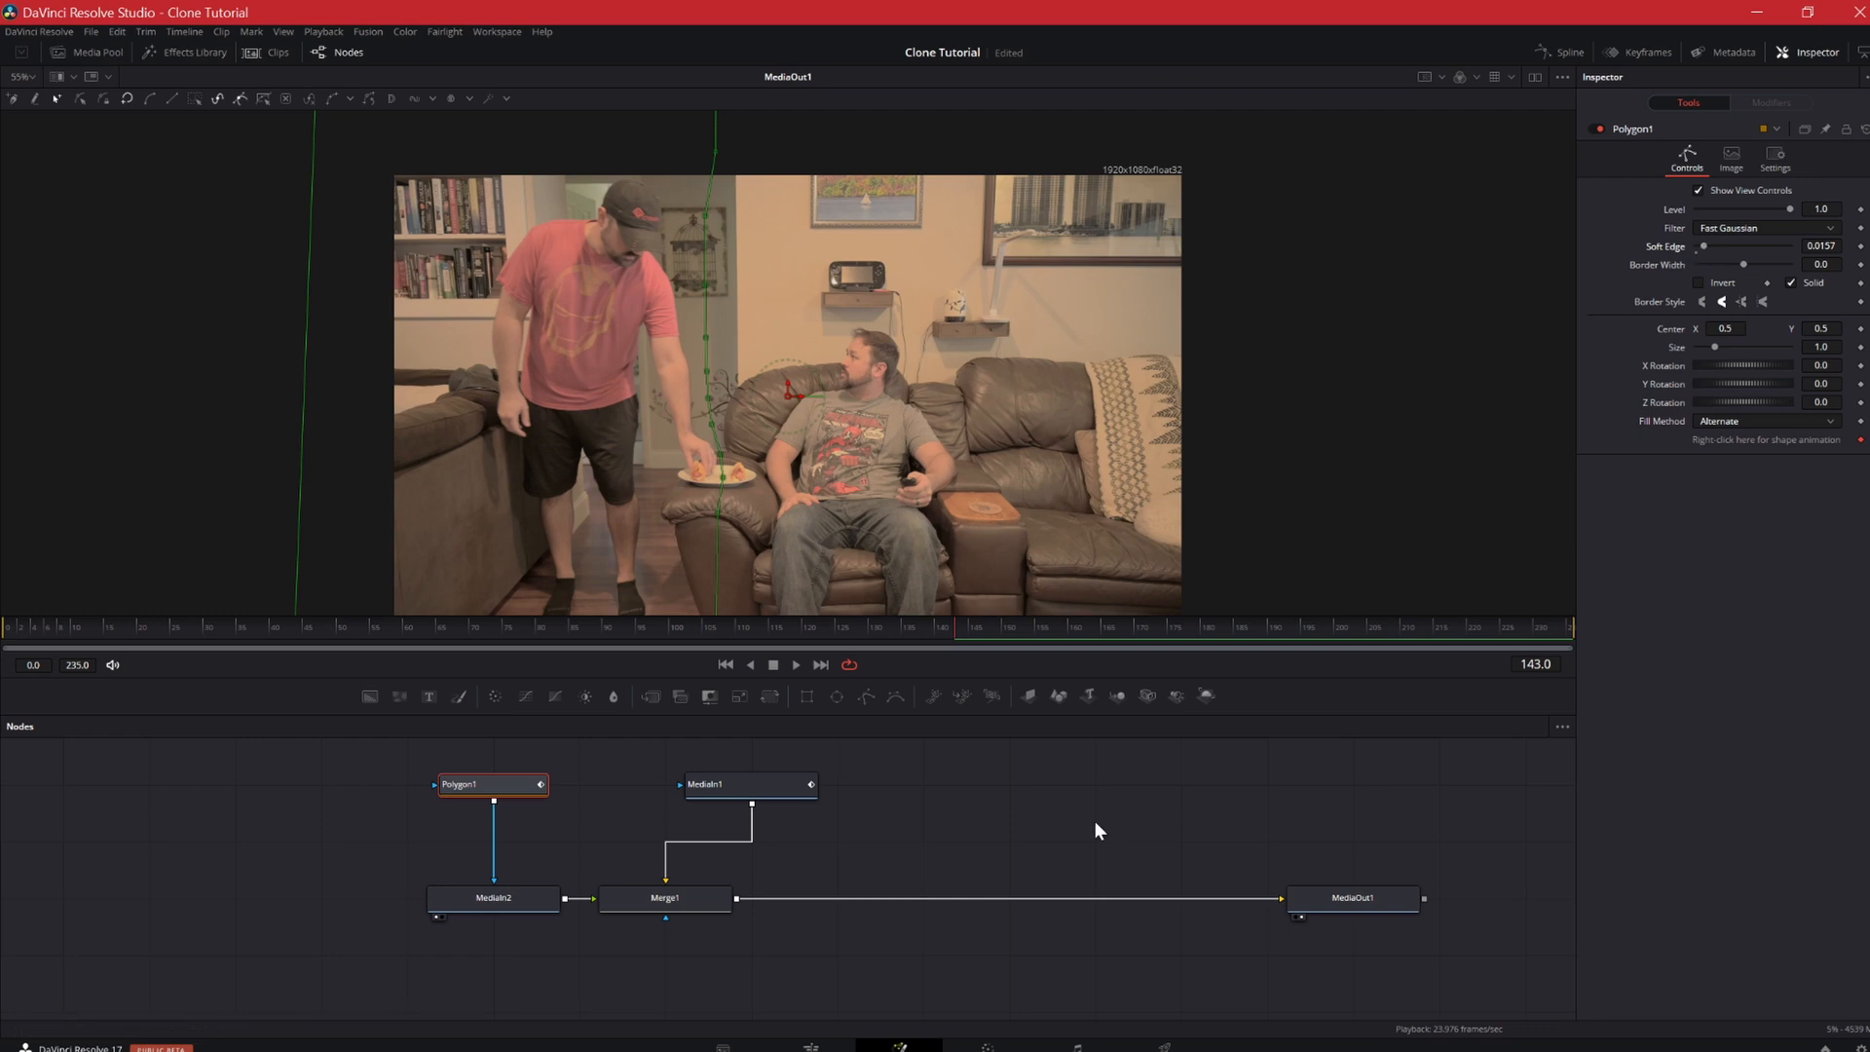